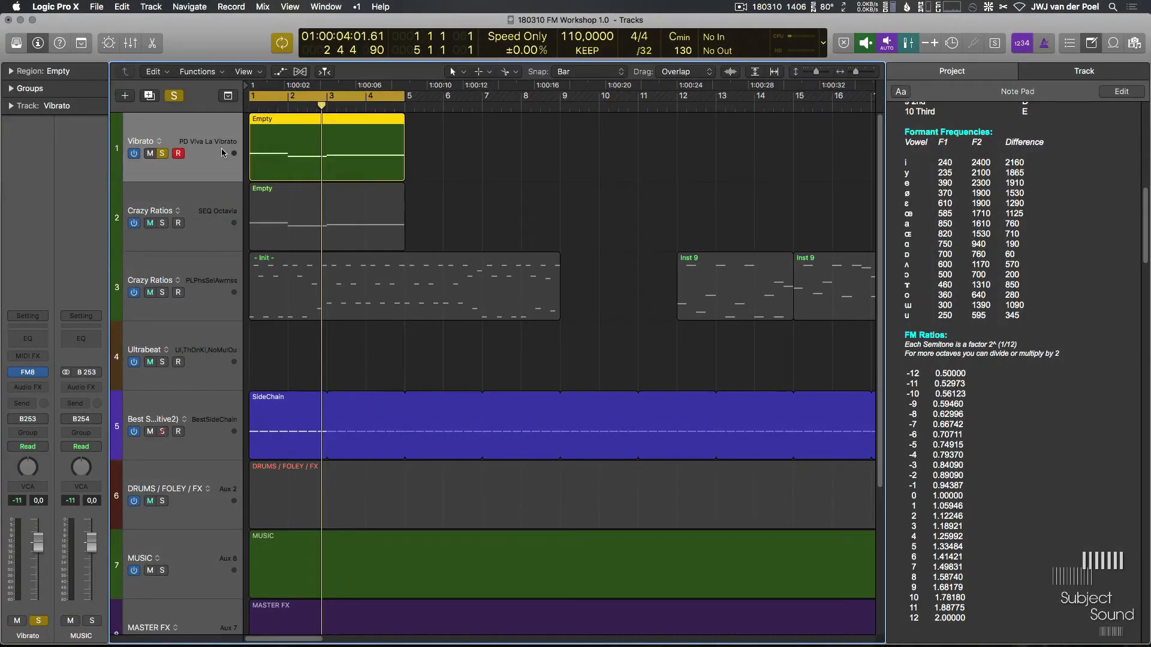
pyautogui.moveTo(213, 151)
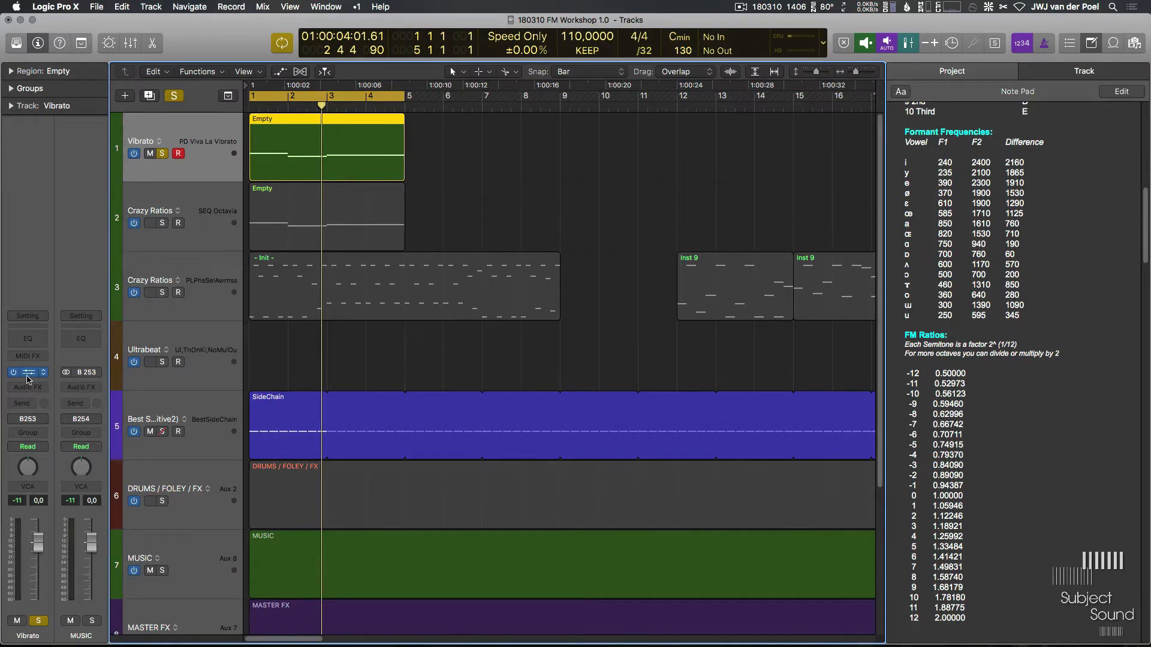
pyautogui.moveTo(469, 101)
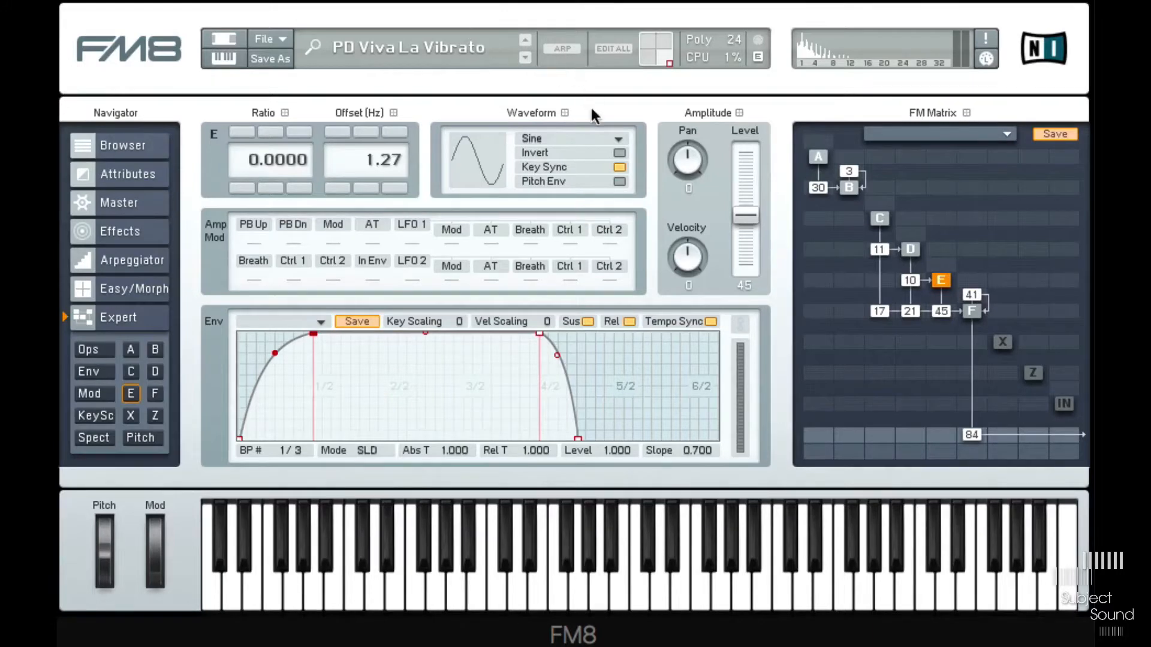
pyautogui.moveTo(866, 132)
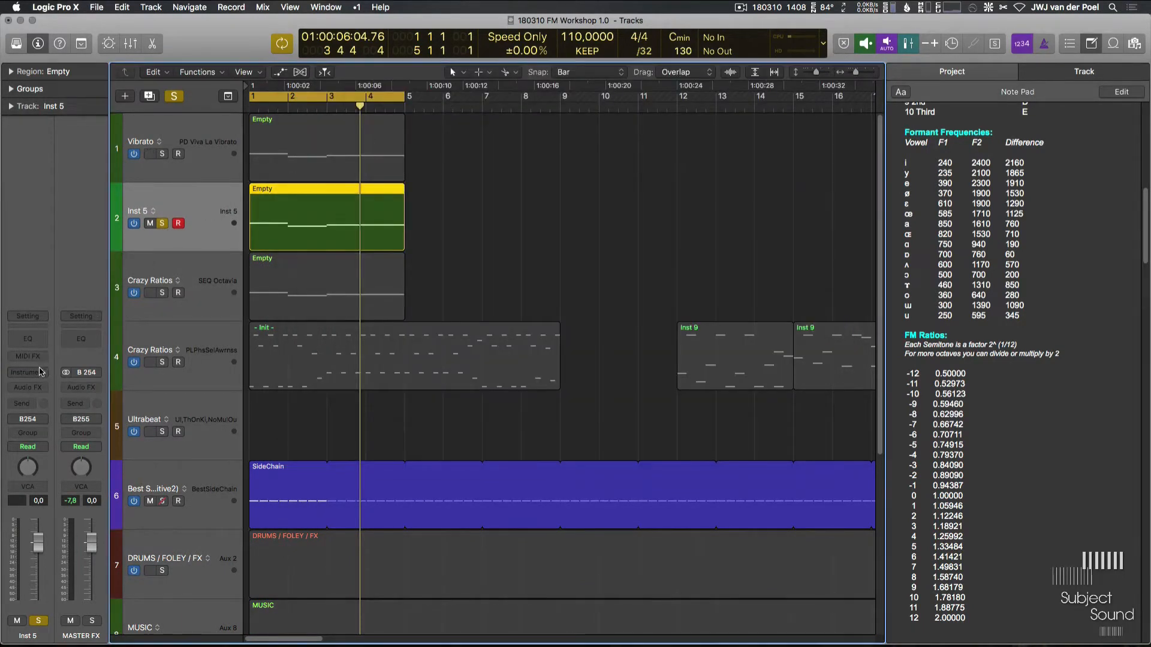
# - Load FM8 into the Instrument slot of the new Inst 5 track
pyautogui.click(28, 372)
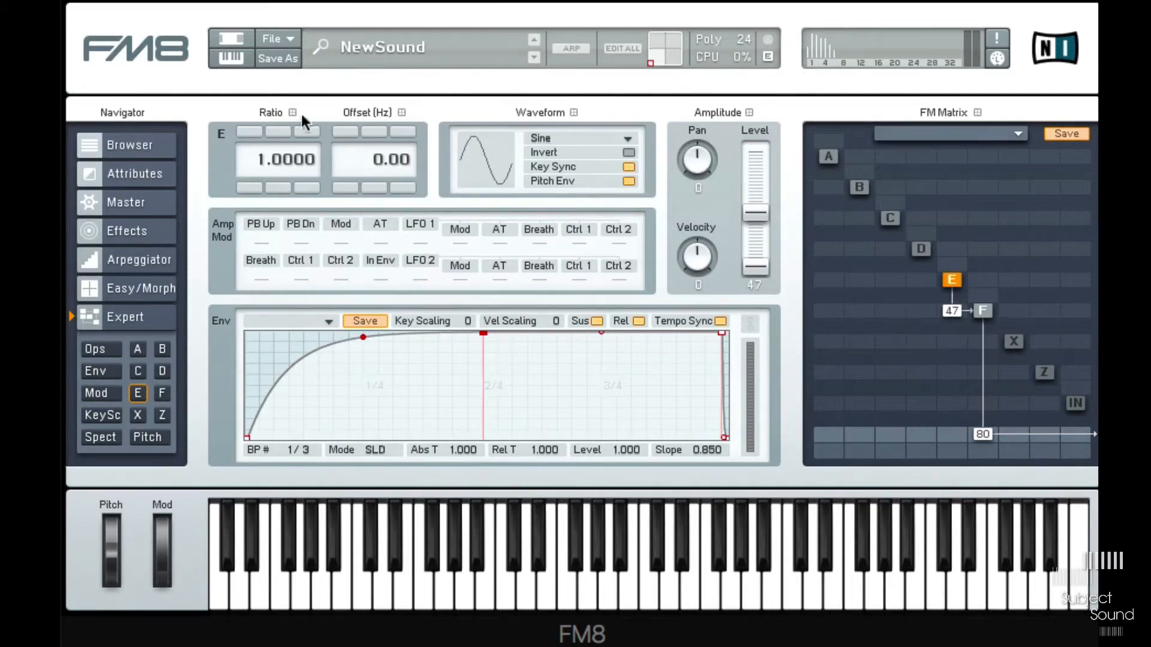
pyautogui.moveTo(308, 130)
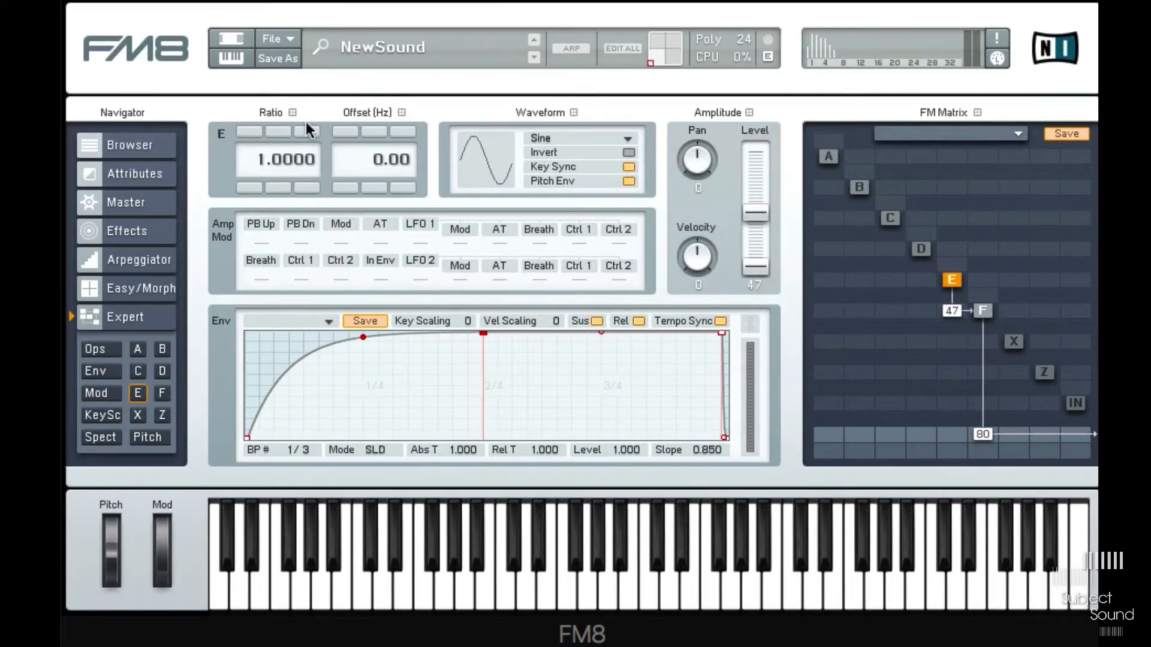
pyautogui.moveTo(356, 163)
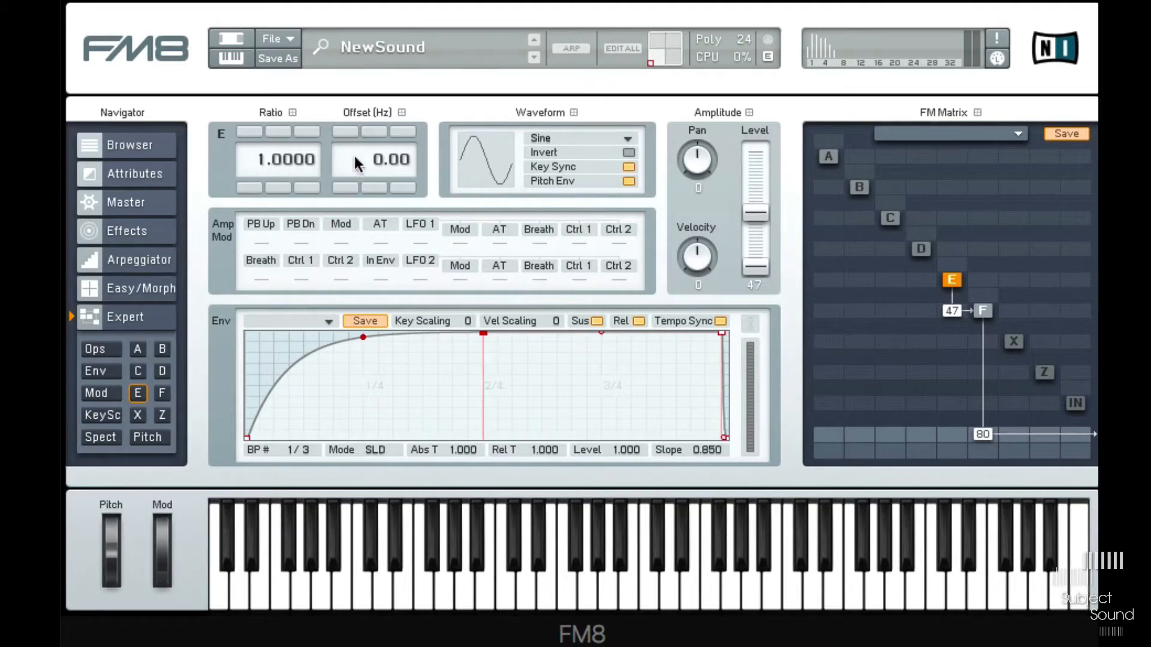
pyautogui.moveTo(349, 311)
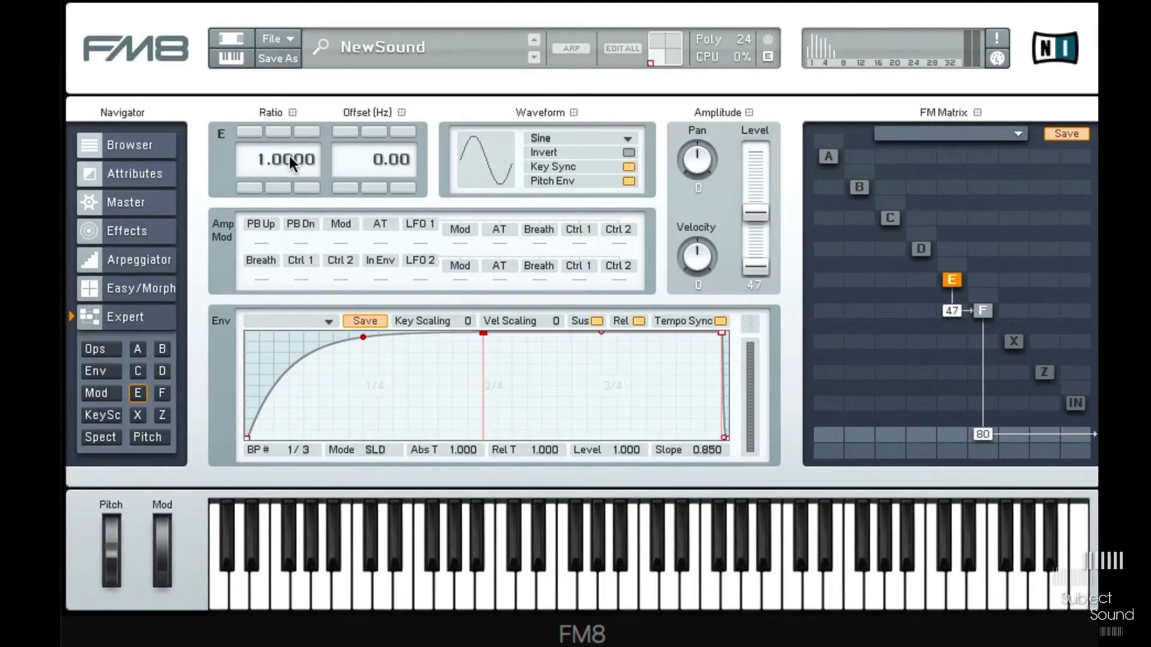
# - Lower operator E's frequency ratio from 1.0000 to 0.0180
pyautogui.moveTo(285, 160); pyautogui.dragTo(285, 209)
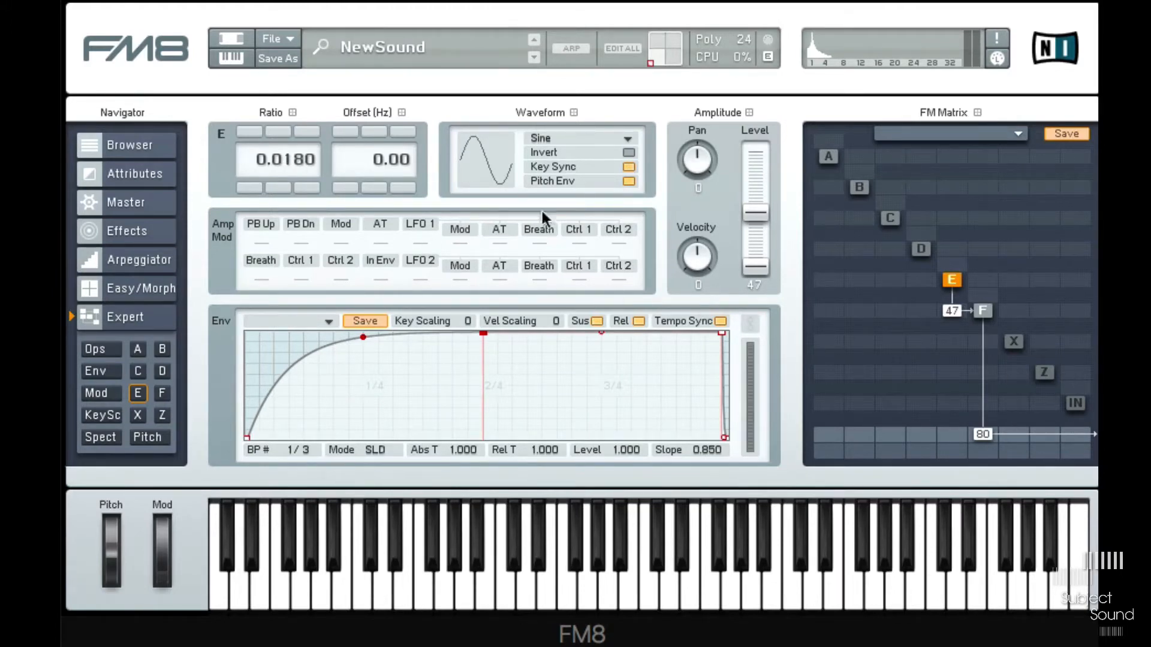
pyautogui.moveTo(972, 43)
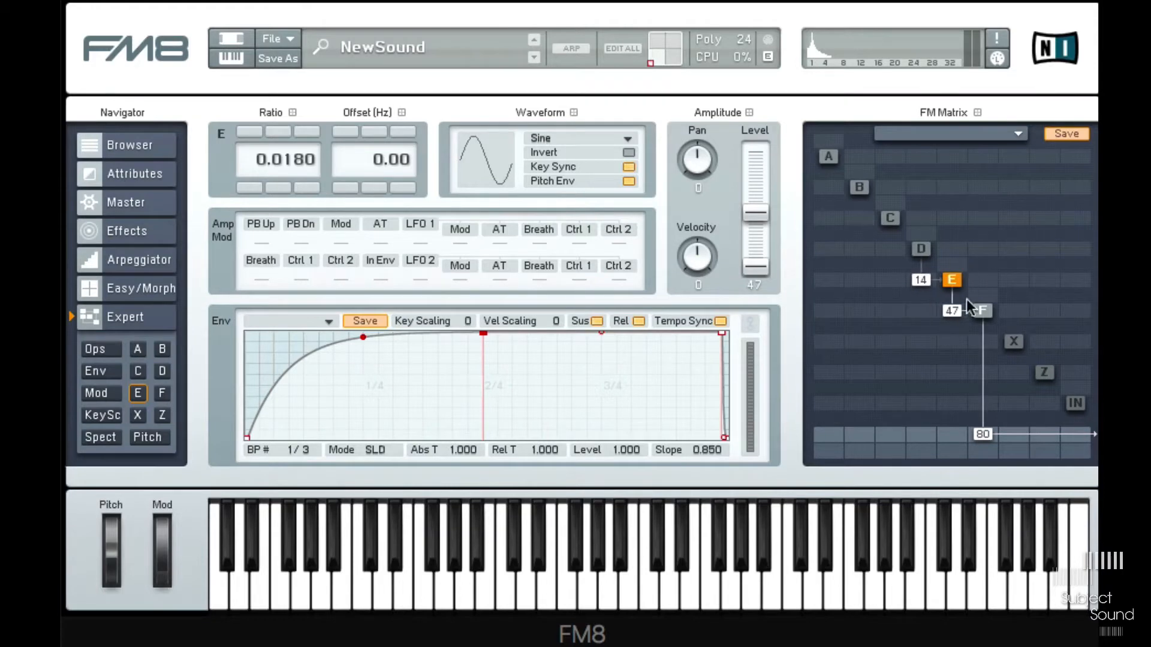
pyautogui.moveTo(928, 245)
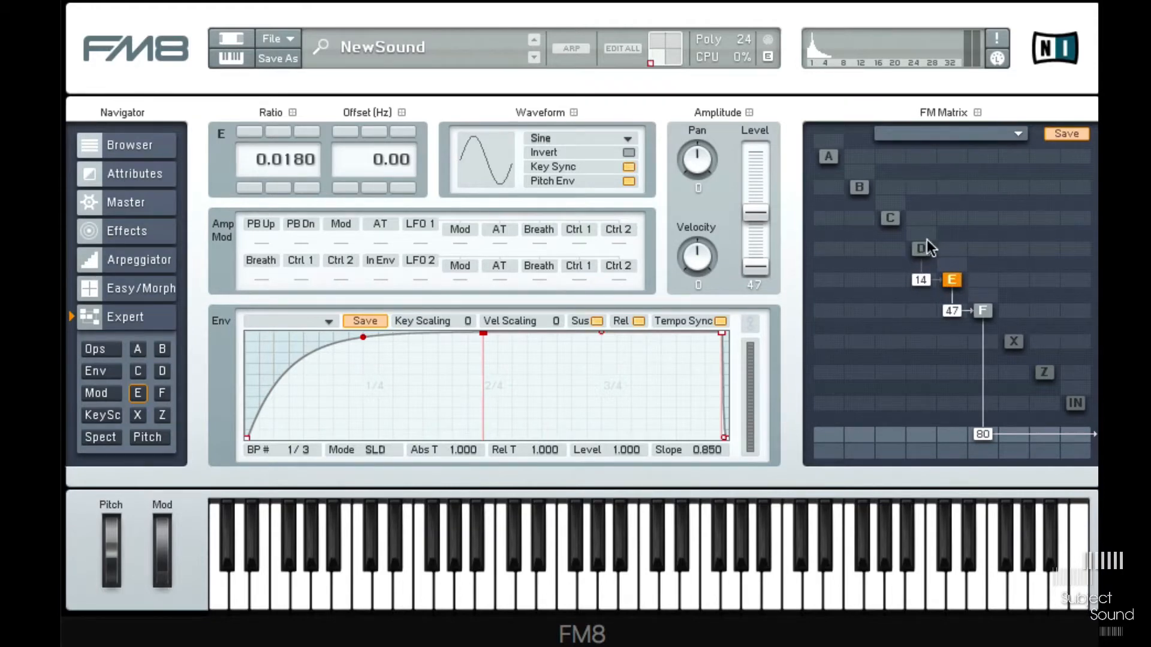
# - Set operator D's frequency ratio to 0.0130
pyautogui.click(921, 250)
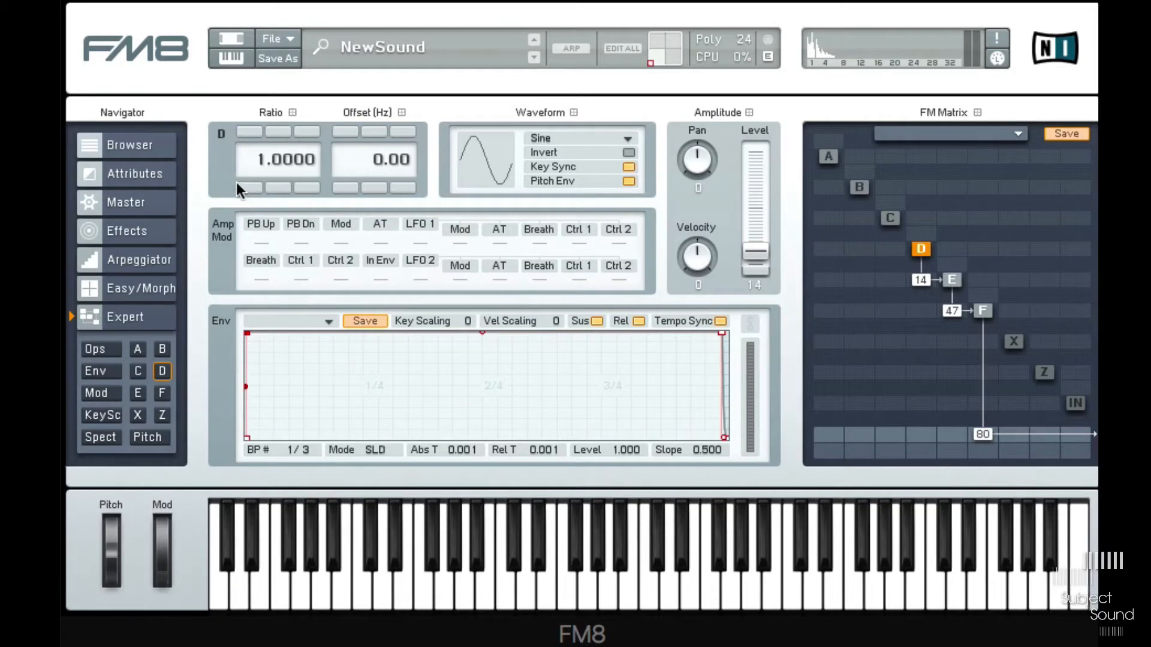
pyautogui.moveTo(277, 159); pyautogui.dragTo(301, 151)
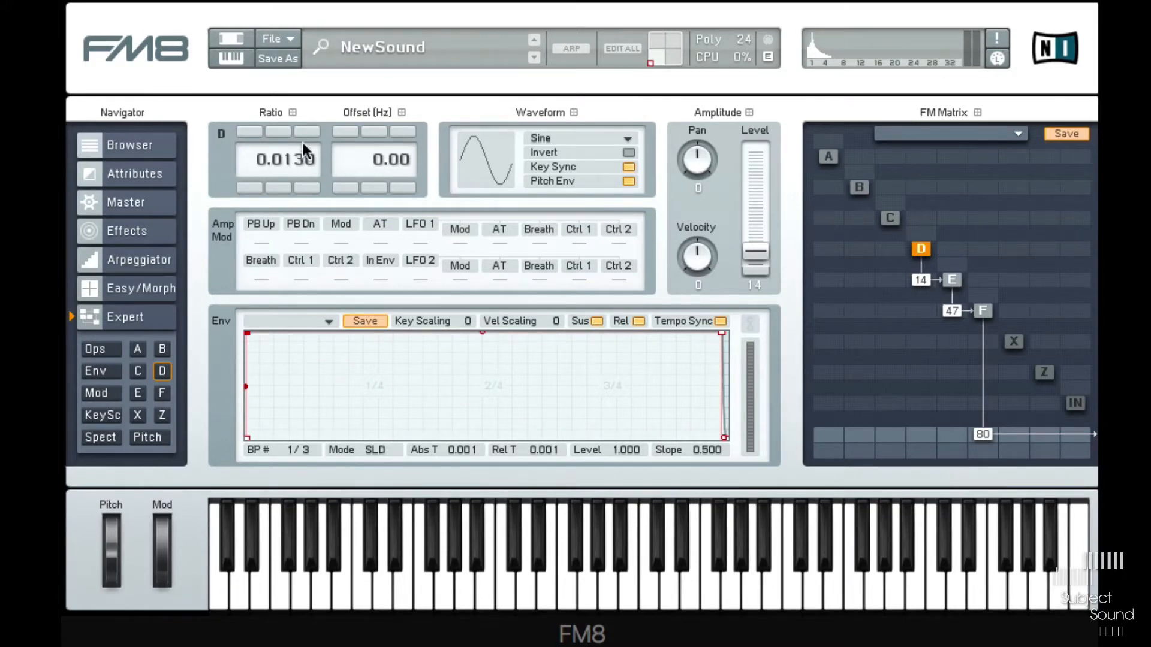
pyautogui.moveTo(594, 390)
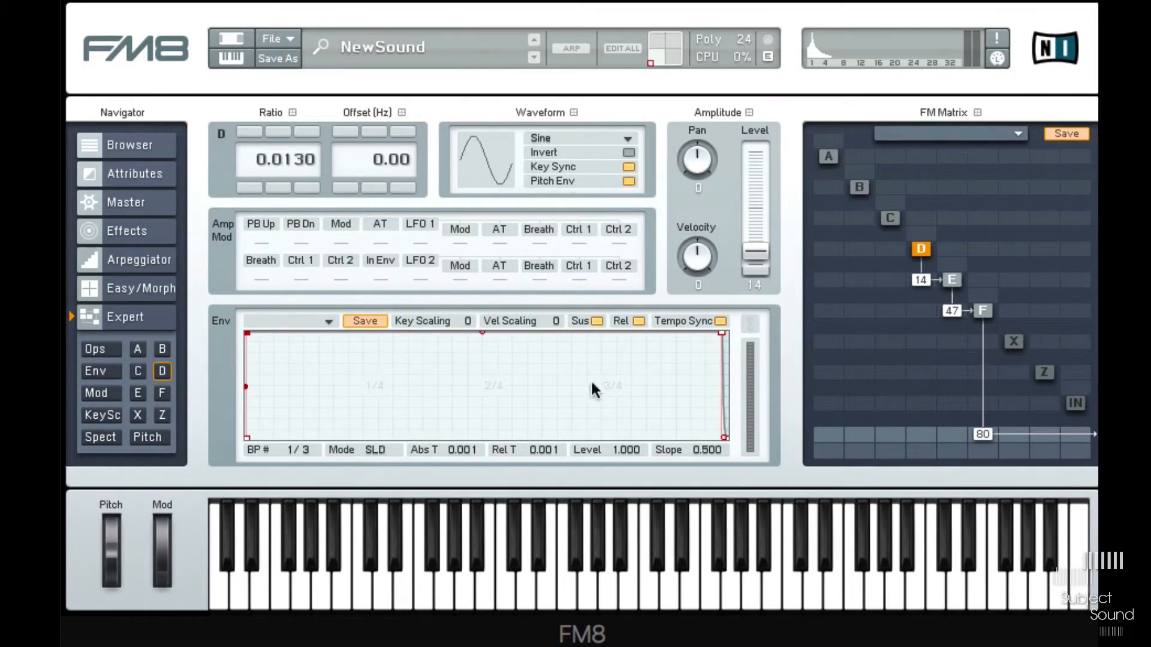
pyautogui.moveTo(460, 429)
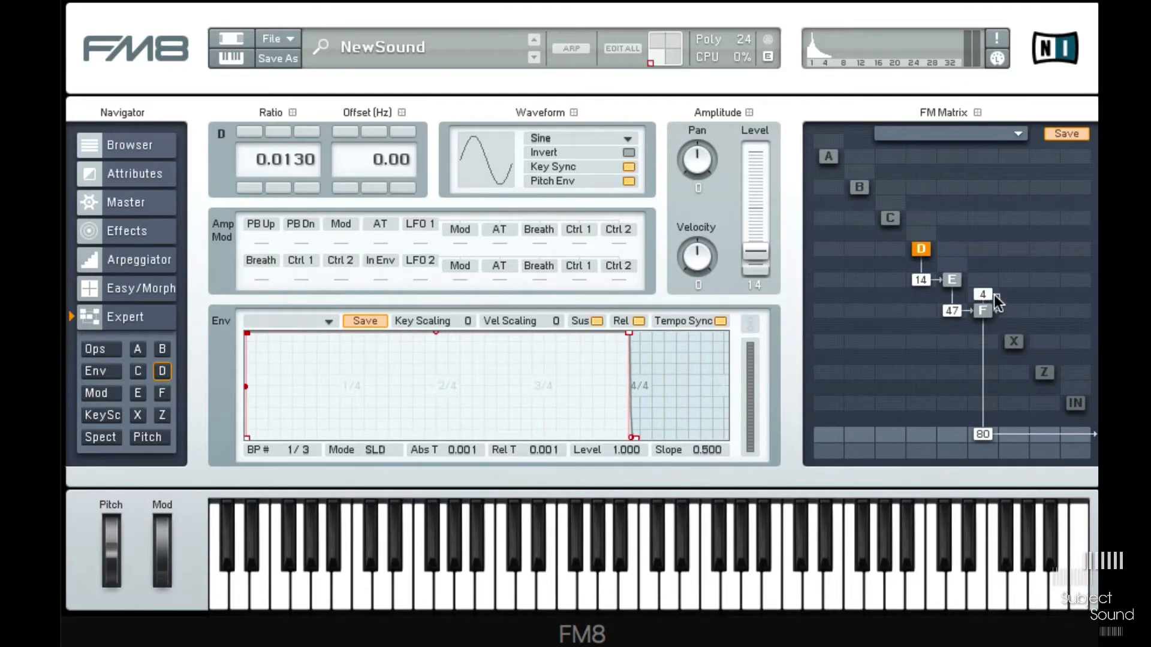
# - Give operator F a self-feedback amount of 38 in the FM Matrix and select F
pyautogui.moveTo(982, 295); pyautogui.dragTo(982, 294)
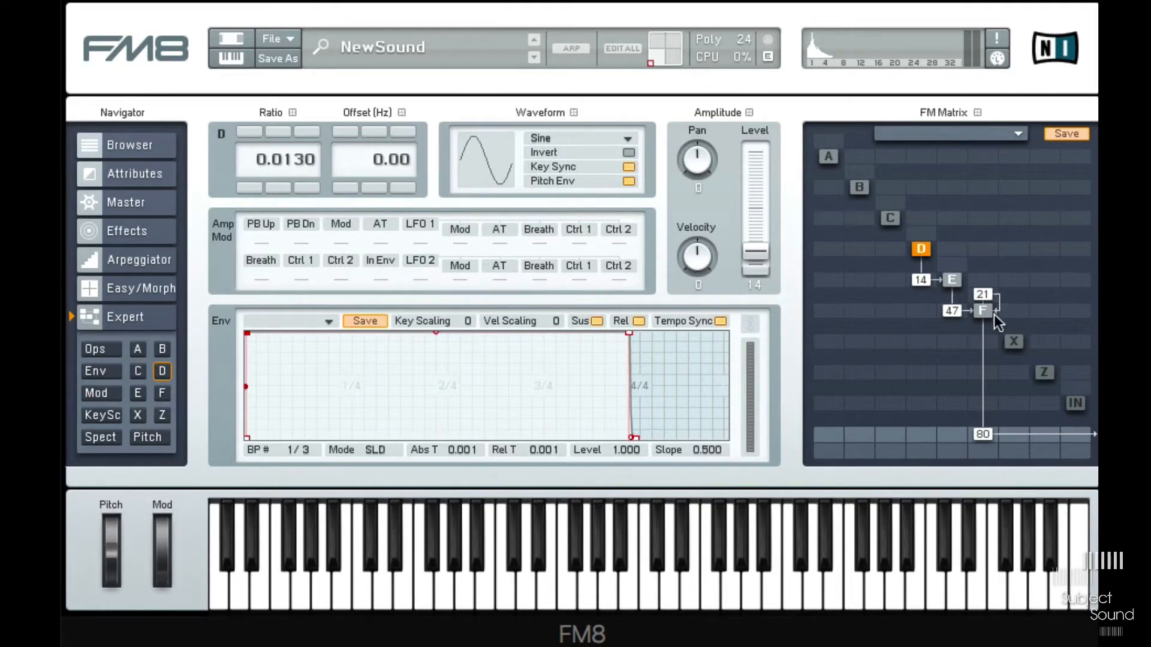
pyautogui.click(983, 310)
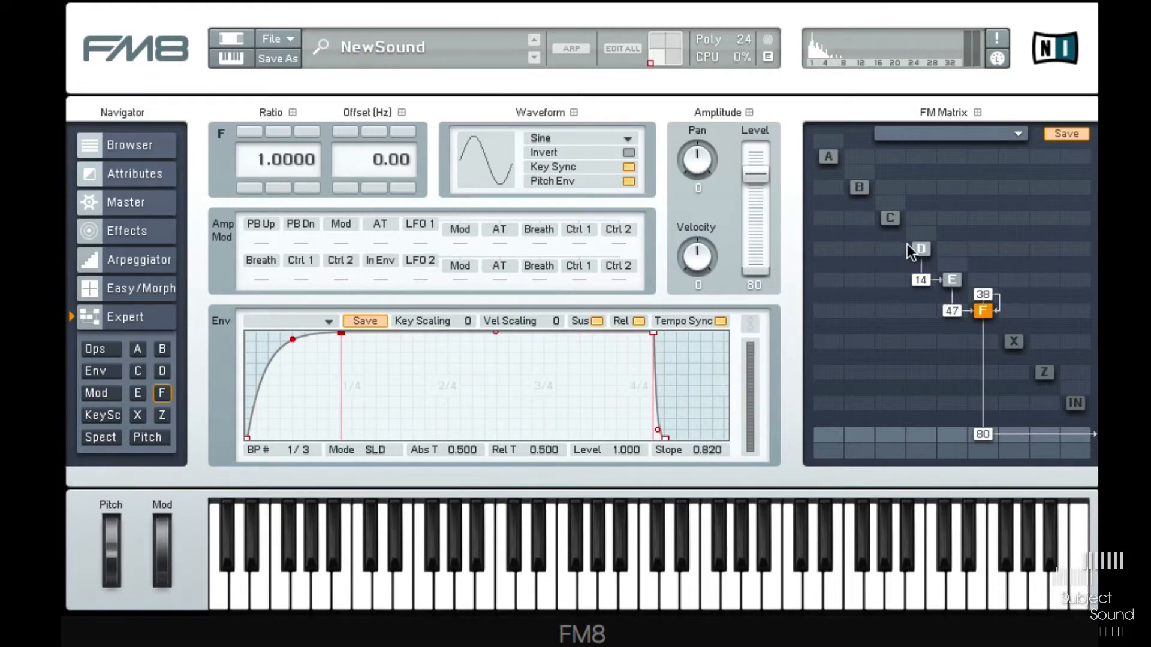
# - Shorten operator E's envelope attack, then select operator D to reroute it to F at 20
pyautogui.click(951, 280)
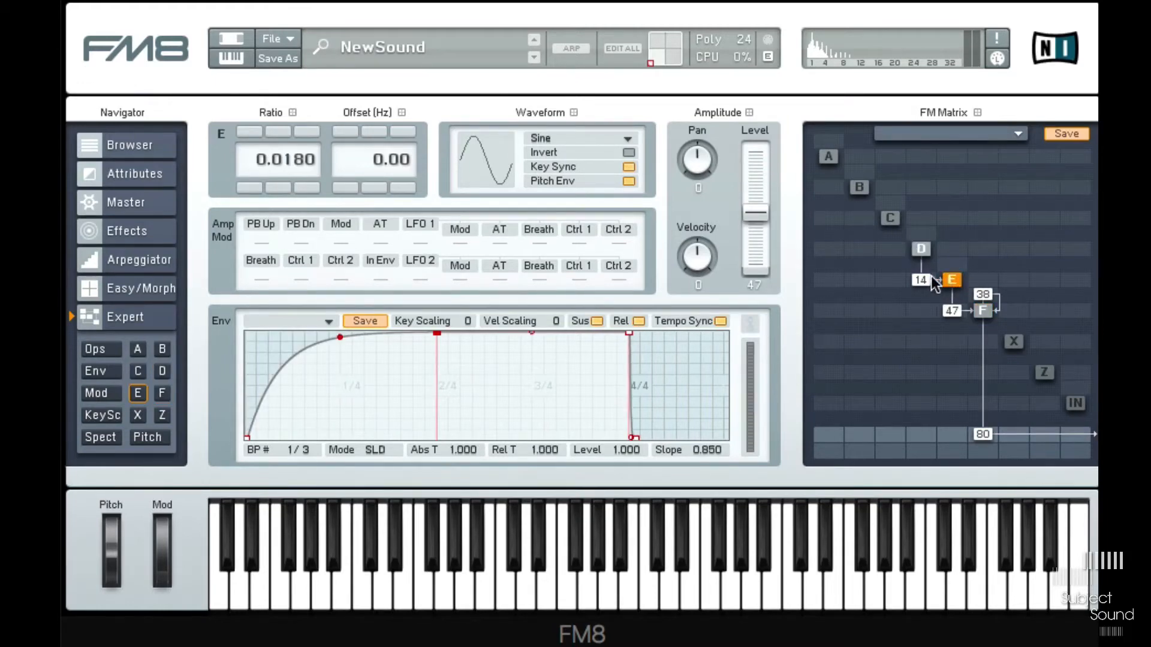
pyautogui.moveTo(433, 338)
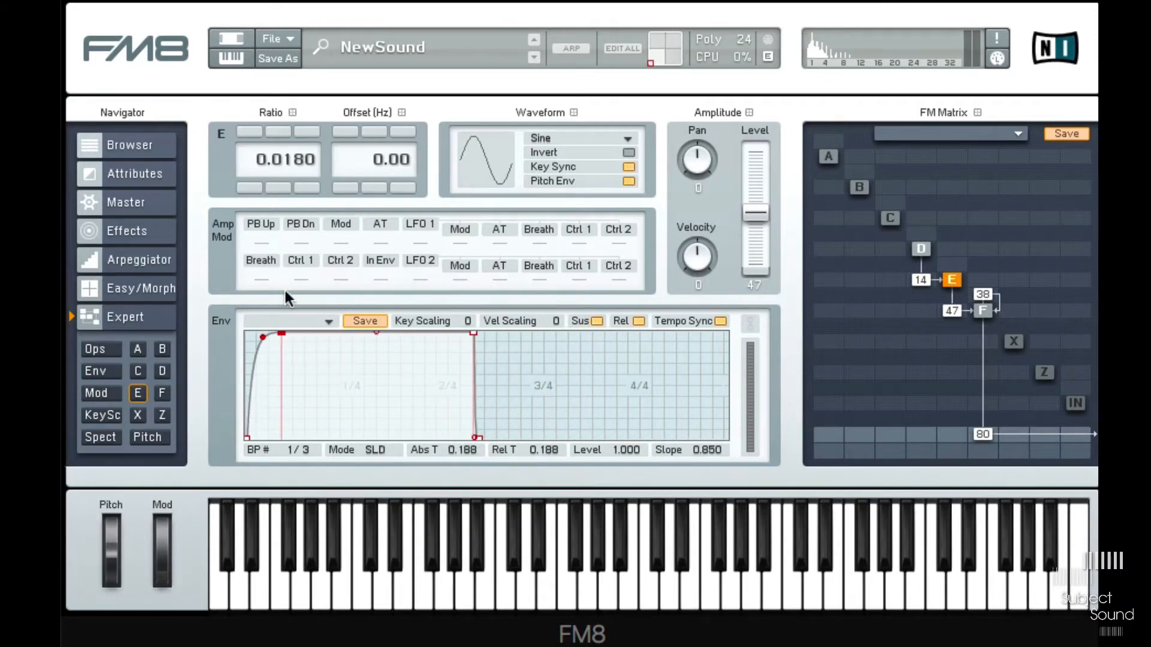
pyautogui.moveTo(474, 333); pyautogui.dragTo(547, 332)
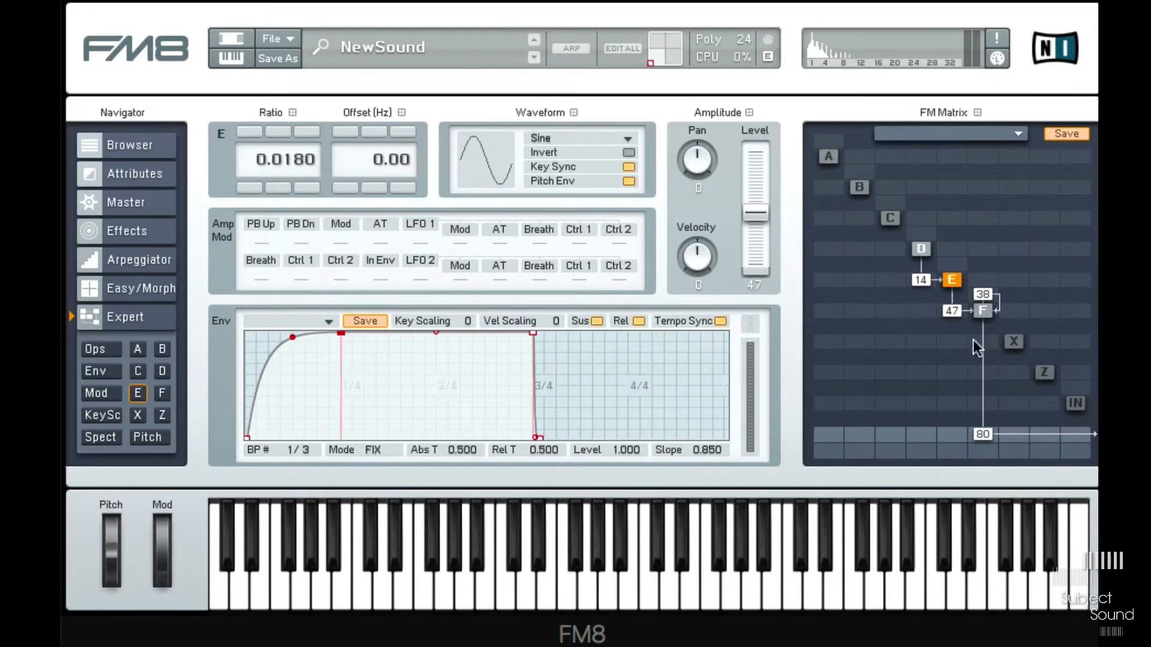
pyautogui.click(921, 250)
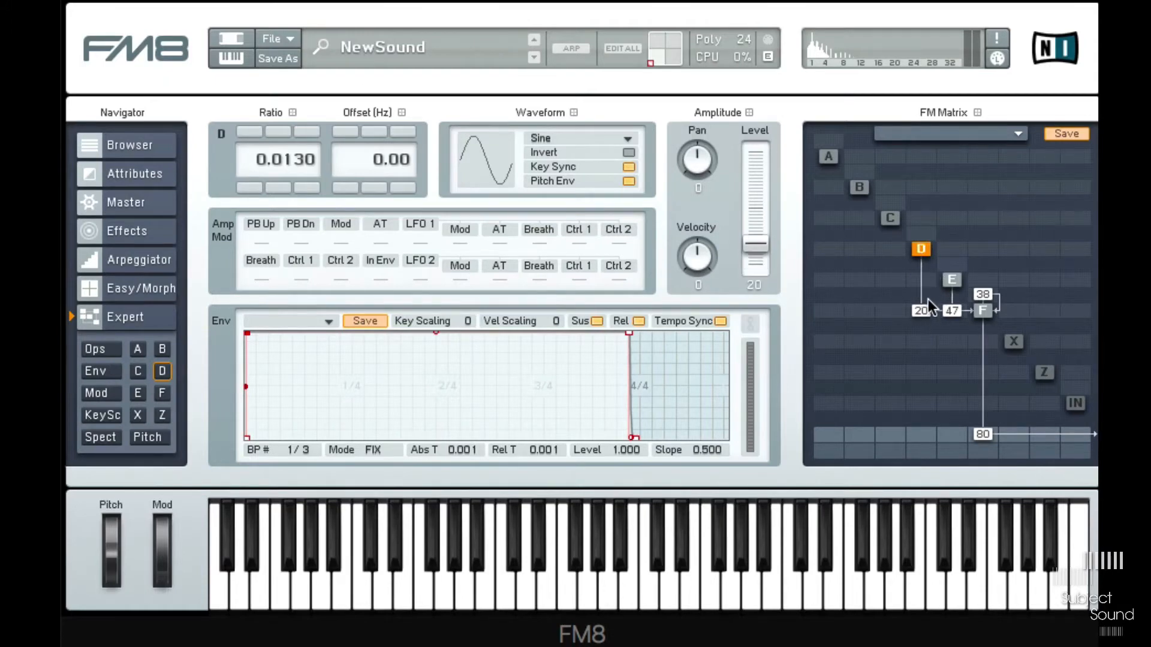
pyautogui.moveTo(236, 342)
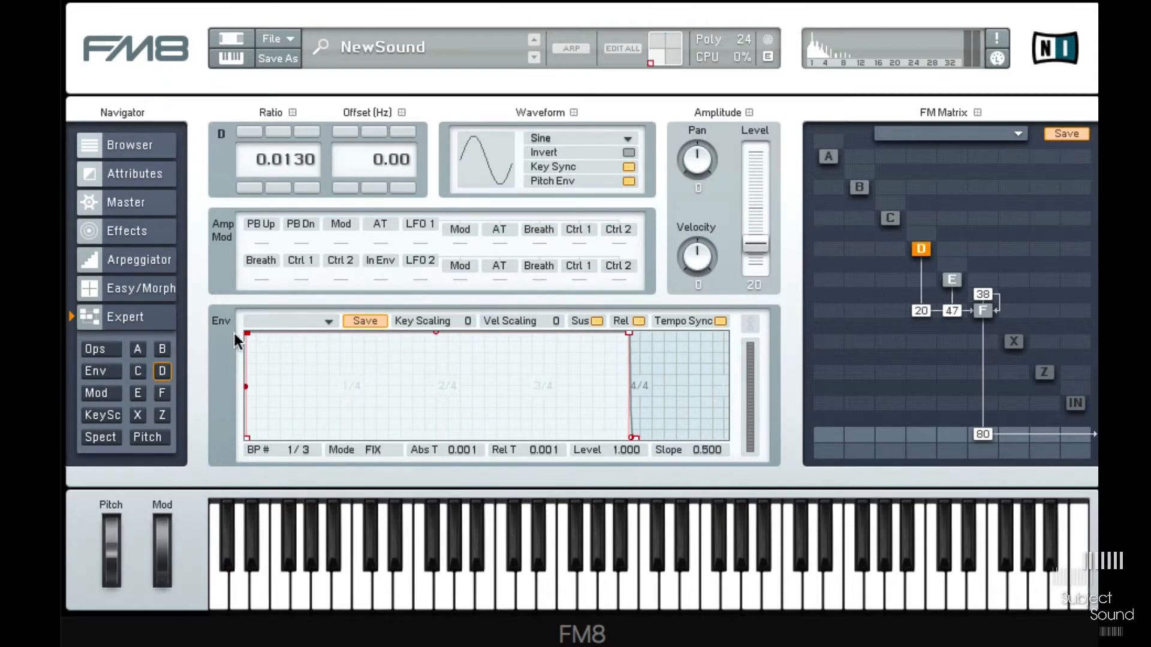
# - Reshape operator D's envelope into a long, slow rise
pyautogui.moveTo(246, 334); pyautogui.dragTo(432, 334)
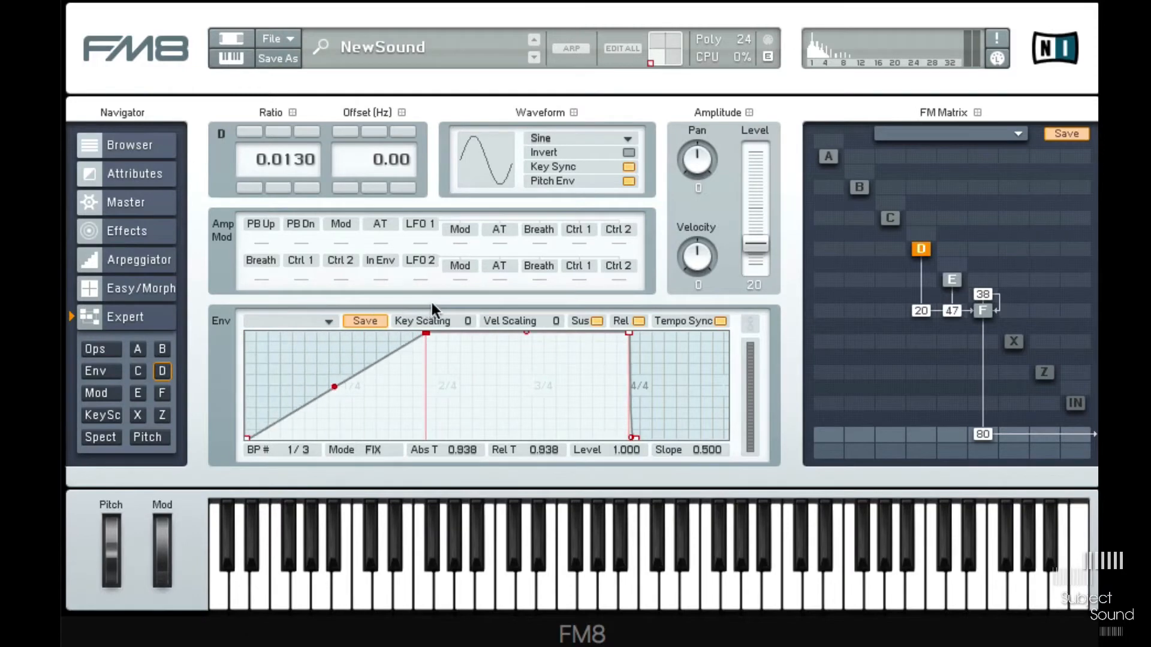
pyautogui.moveTo(427, 335); pyautogui.dragTo(433, 401)
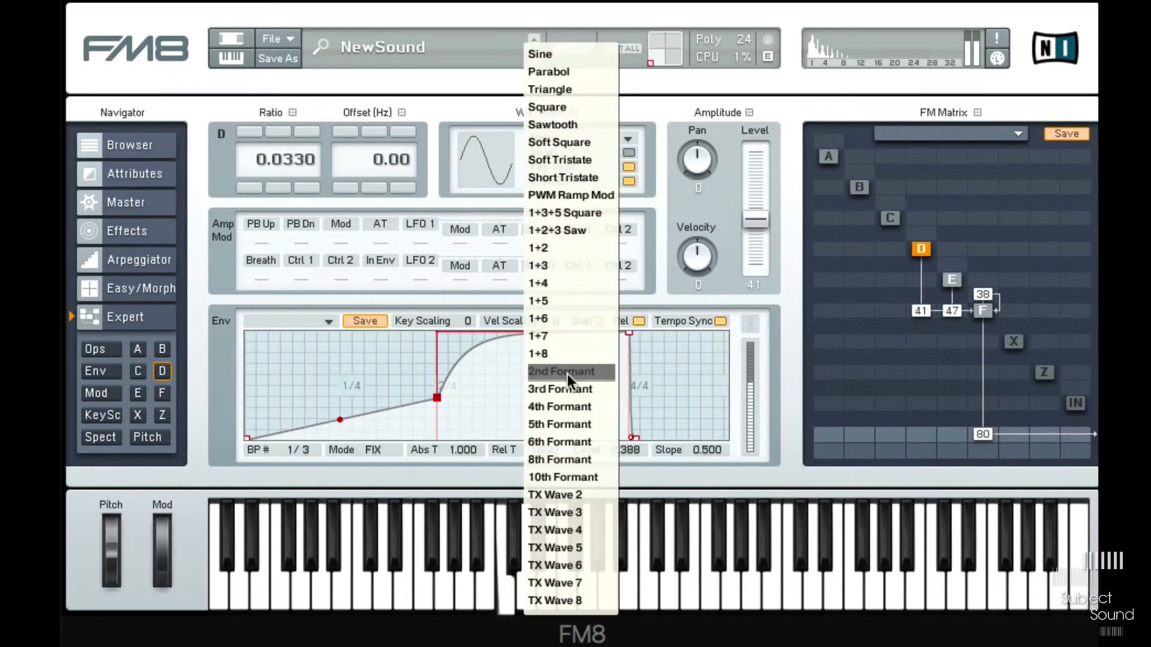
# - Switch operator D to the 2nd Formant waveform and offset it by -4.84 Hz
pyautogui.click(560, 372)
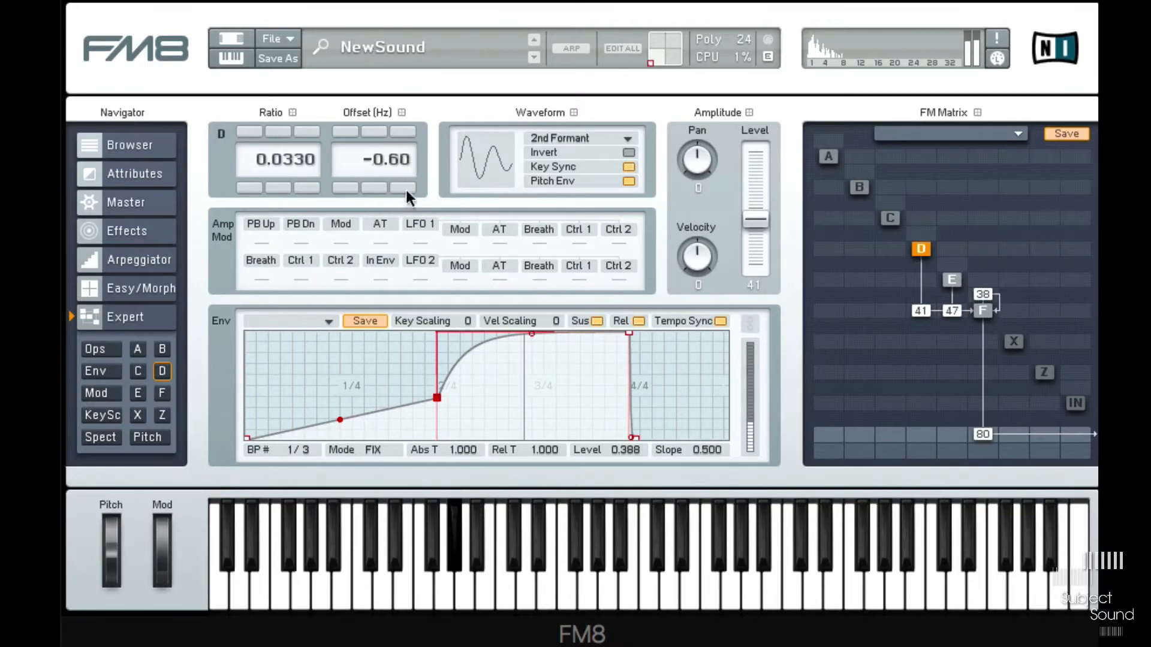
pyautogui.moveTo(374, 159); pyautogui.dragTo(374, 192)
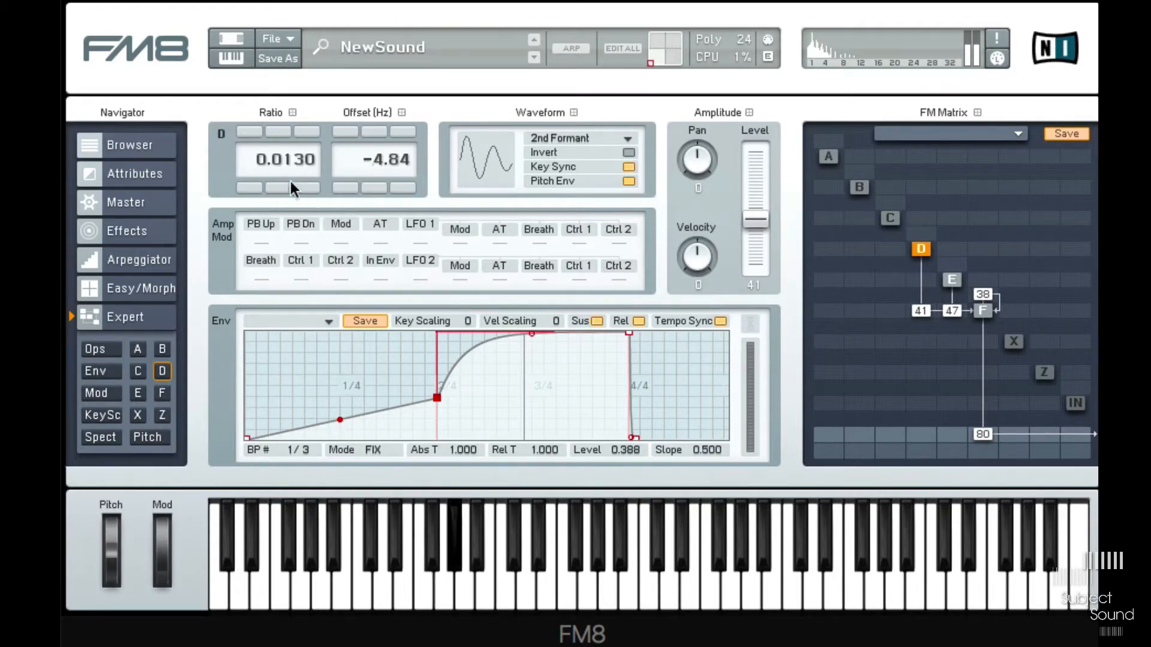
pyautogui.moveTo(910, 297)
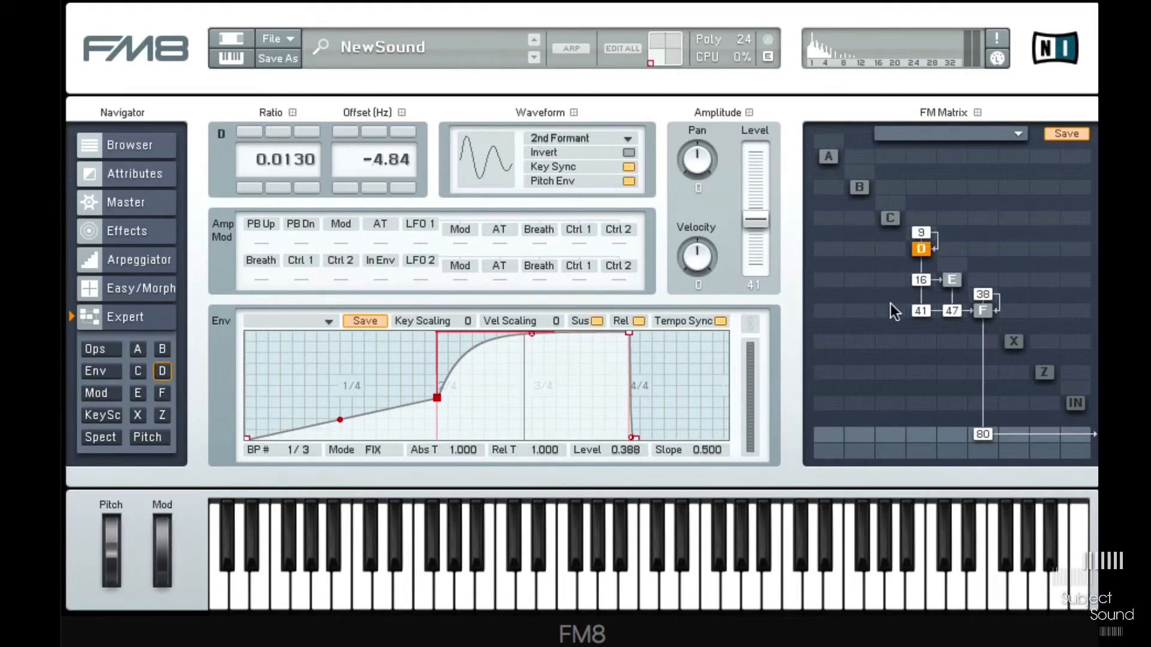
# - Select operator C and give it the 1+2 waveform
pyautogui.click(890, 221)
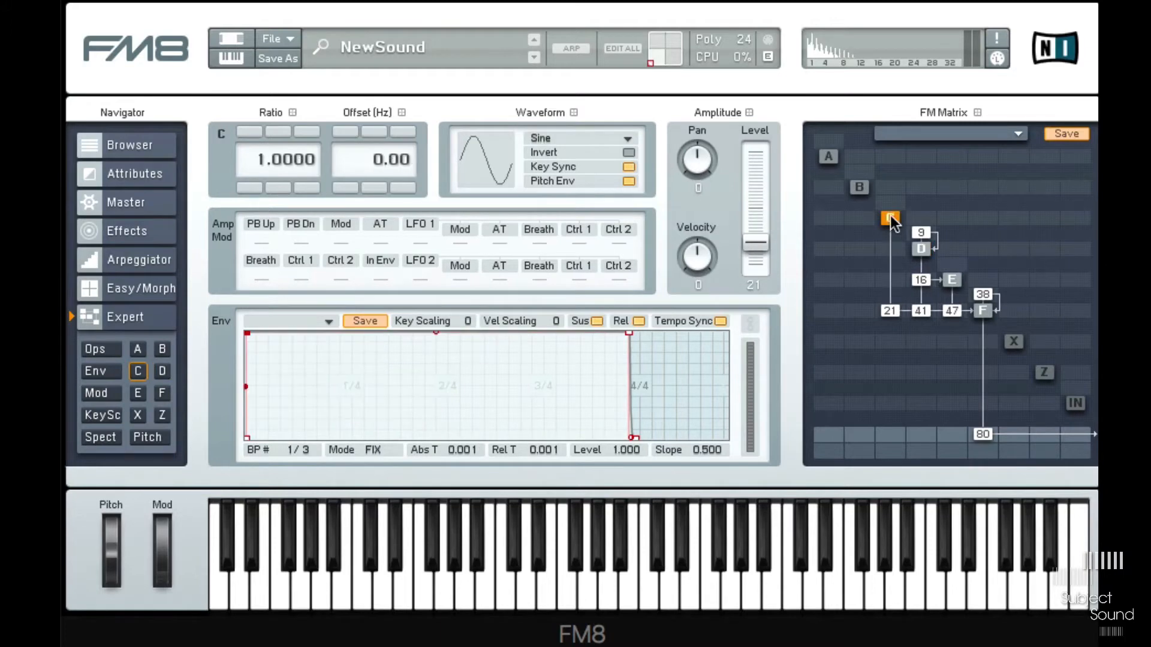
pyautogui.click(627, 138)
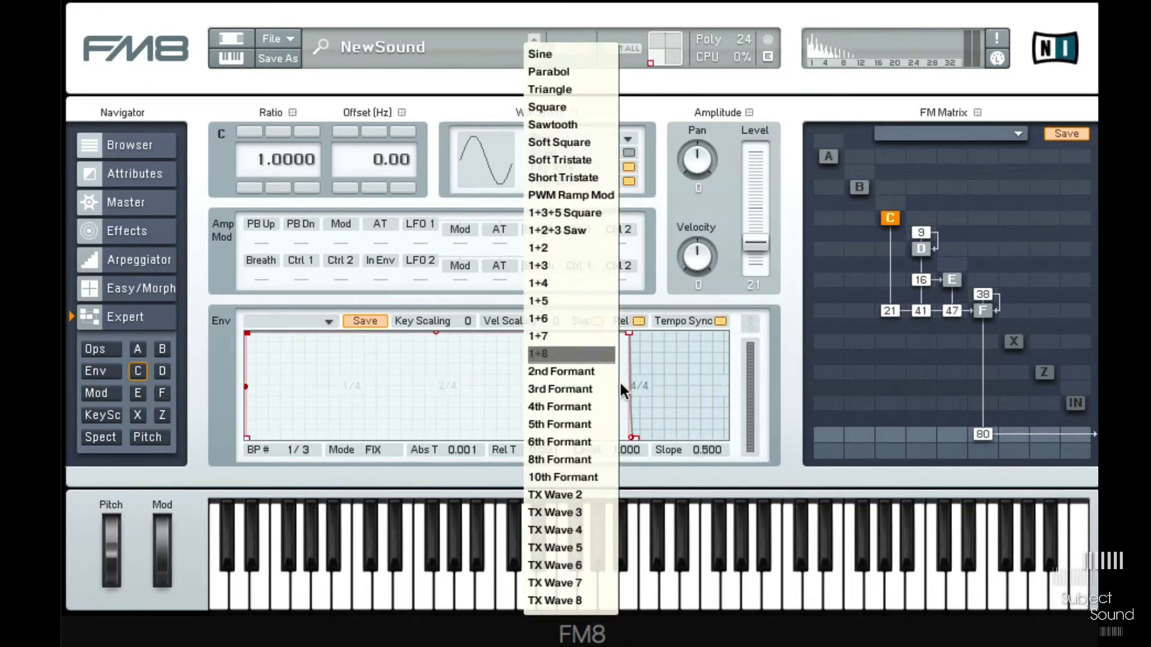
pyautogui.moveTo(573, 117)
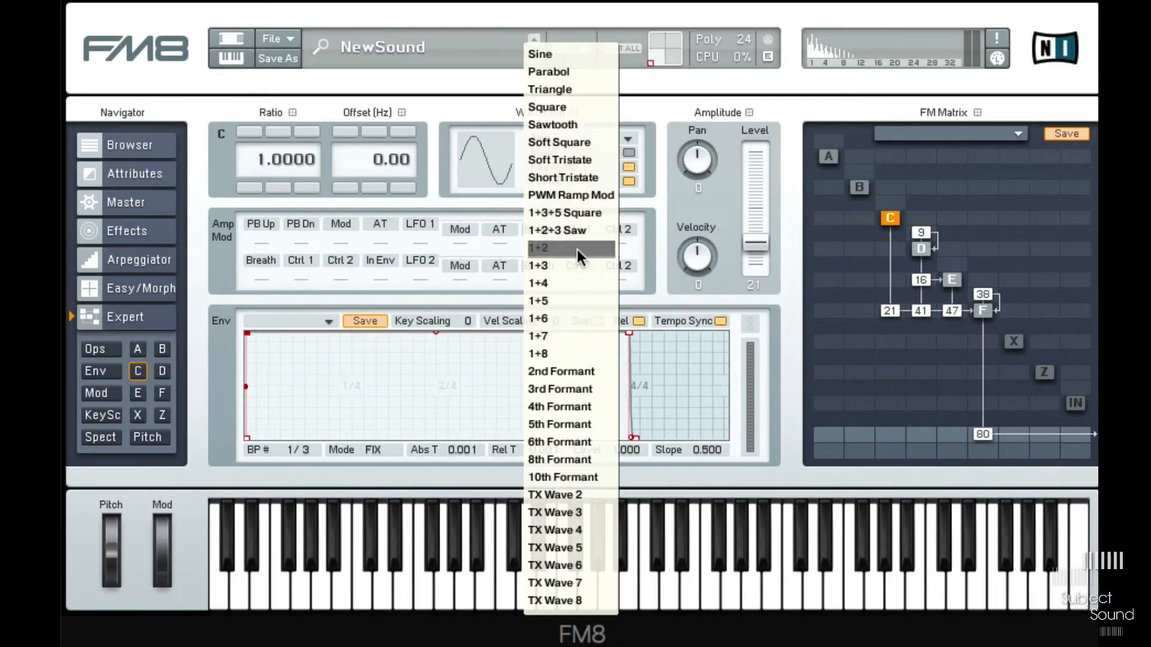
pyautogui.click(538, 247)
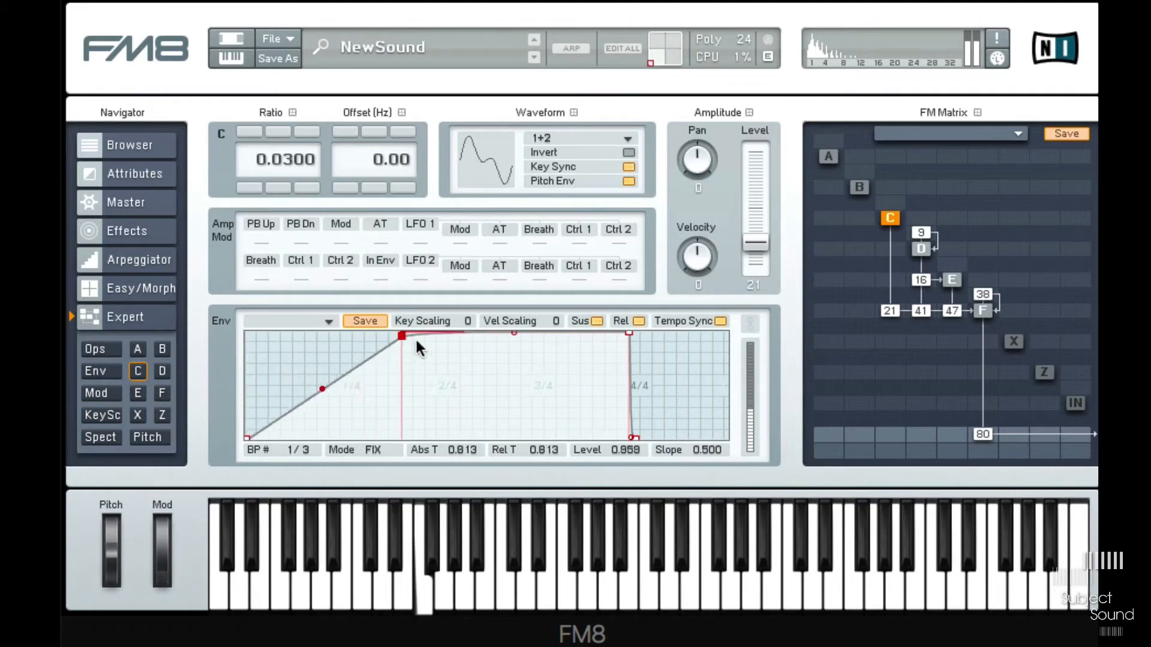
# - Shape operator C's envelope into a slow curved rise, a sustain and a falling release
pyautogui.moveTo(401, 336); pyautogui.dragTo(433, 366)
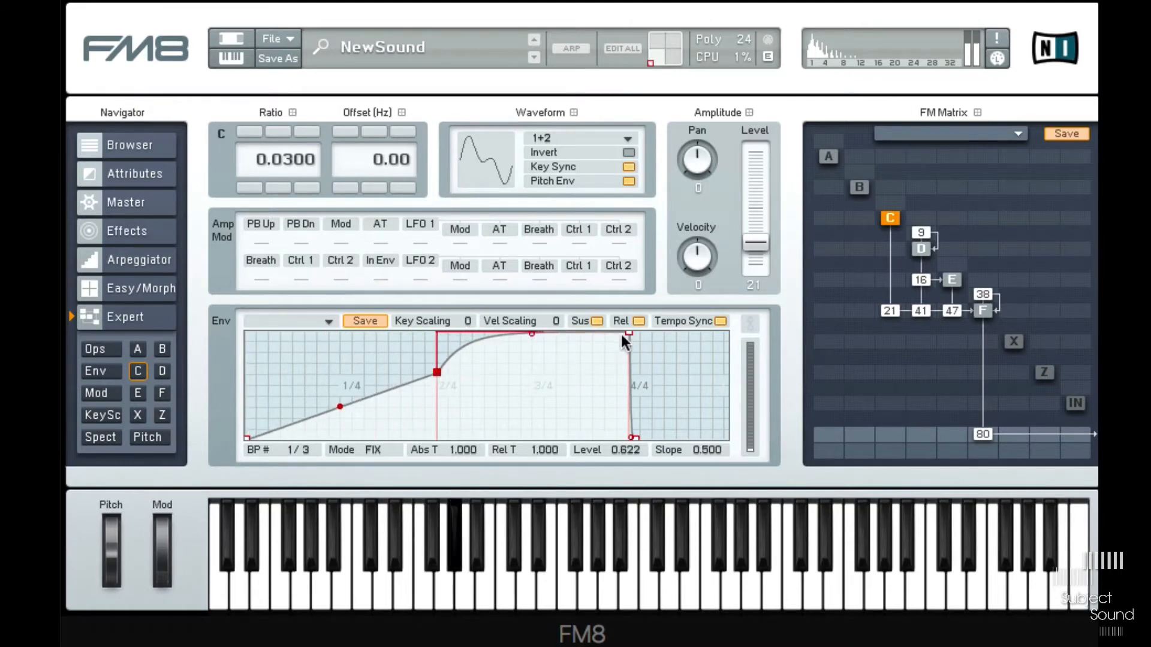
pyautogui.moveTo(625, 335); pyautogui.dragTo(616, 440)
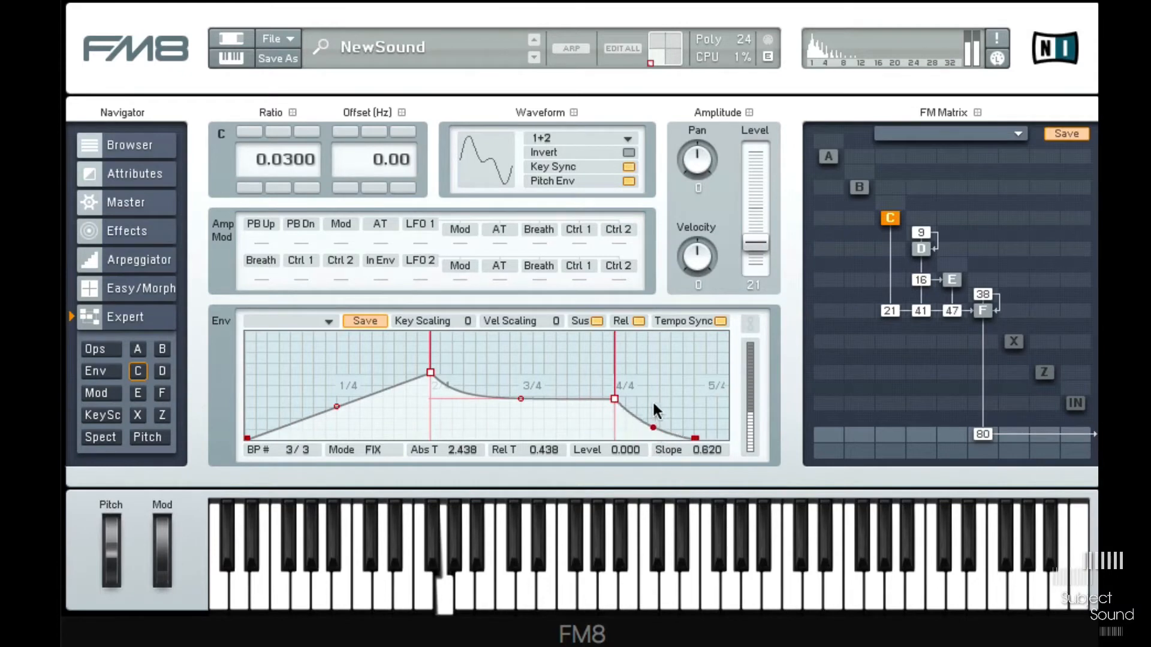
pyautogui.moveTo(612, 398); pyautogui.dragTo(613, 398)
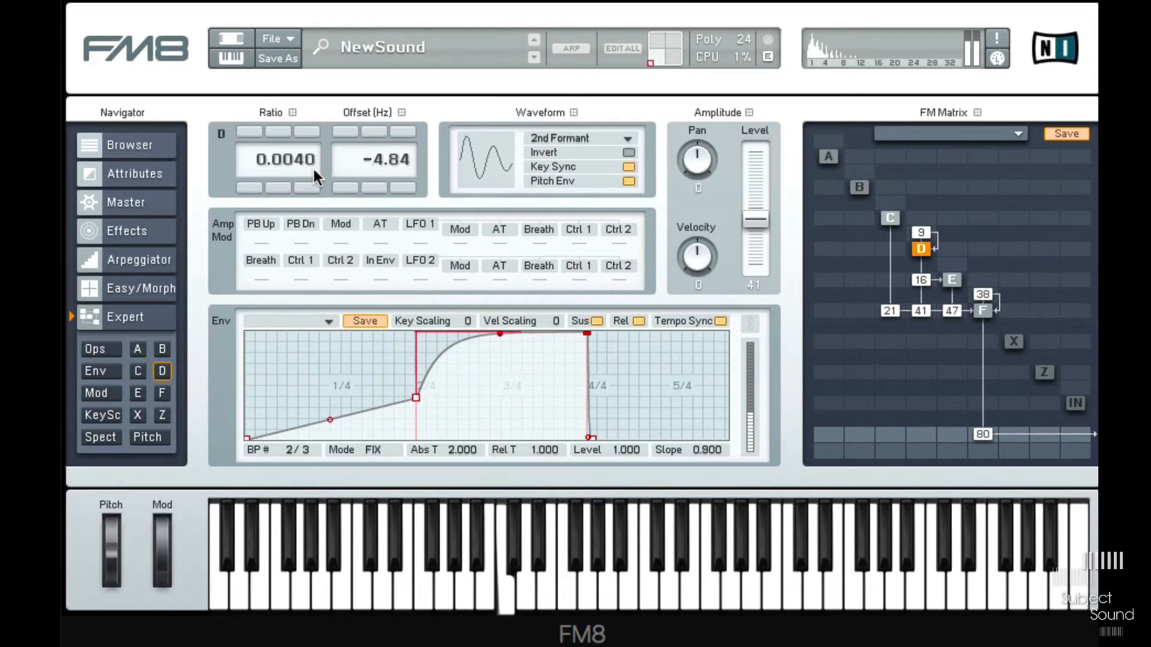
pyautogui.moveTo(920, 329)
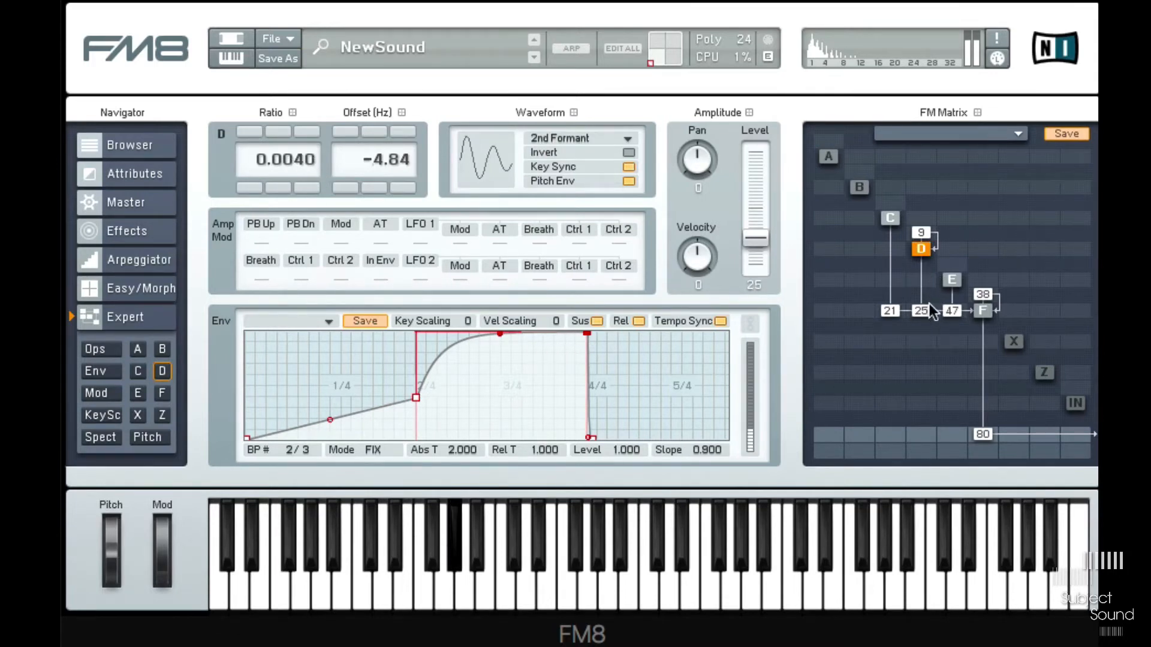
# - Fine-tune operator E's ratio to 0.0173 with a -0.33 Hz offset, then select operator D
pyautogui.click(951, 280)
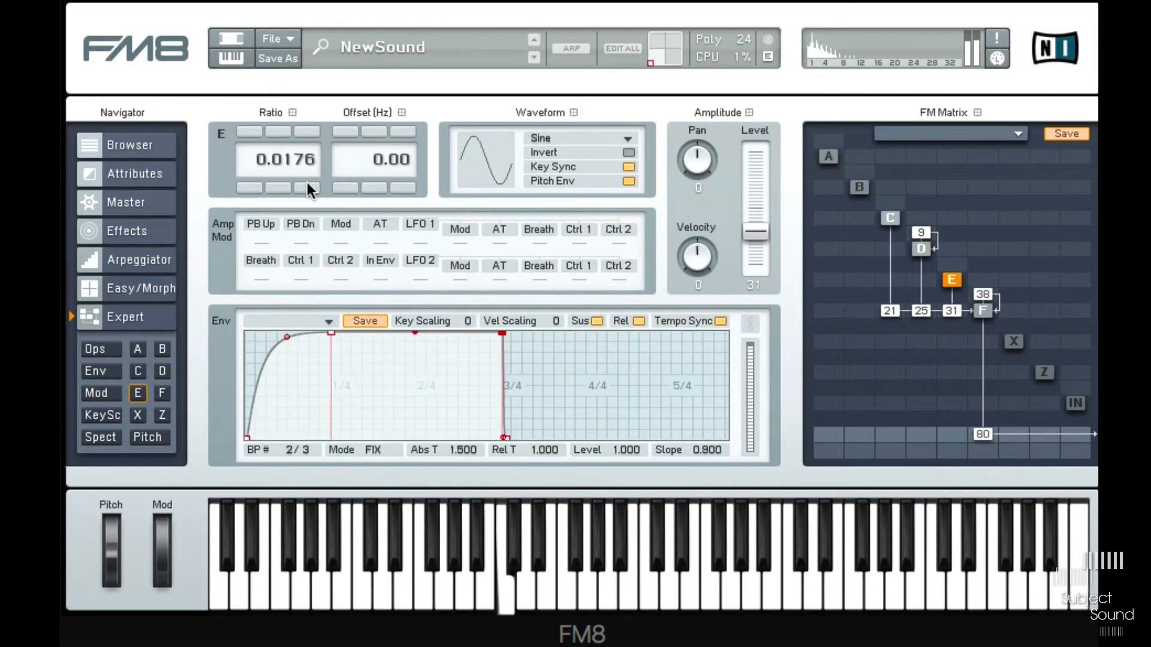
pyautogui.moveTo(391, 160); pyautogui.dragTo(394, 198)
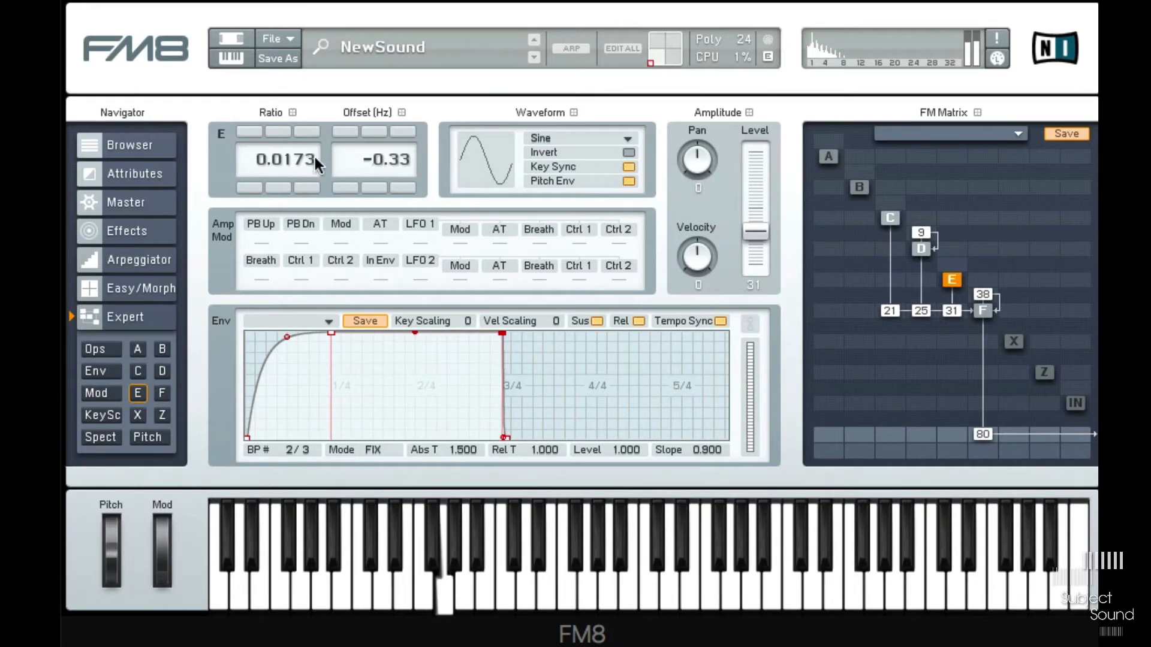
pyautogui.click(921, 249)
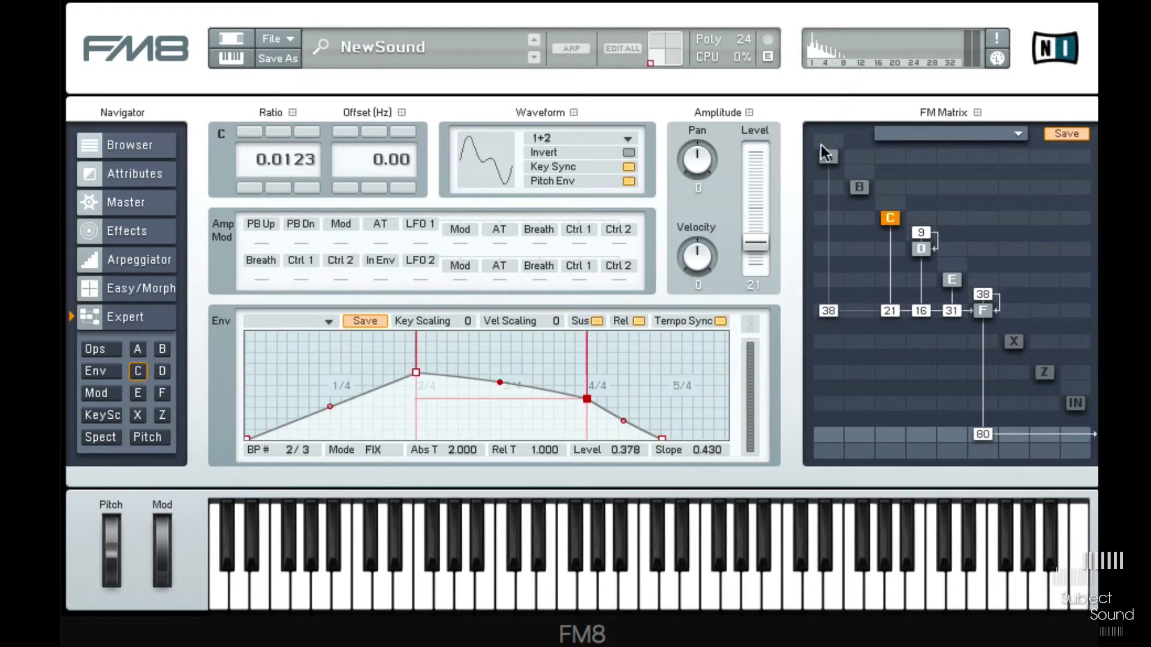
# - Select operator A and give it the Sawtooth waveform
pyautogui.click(828, 156)
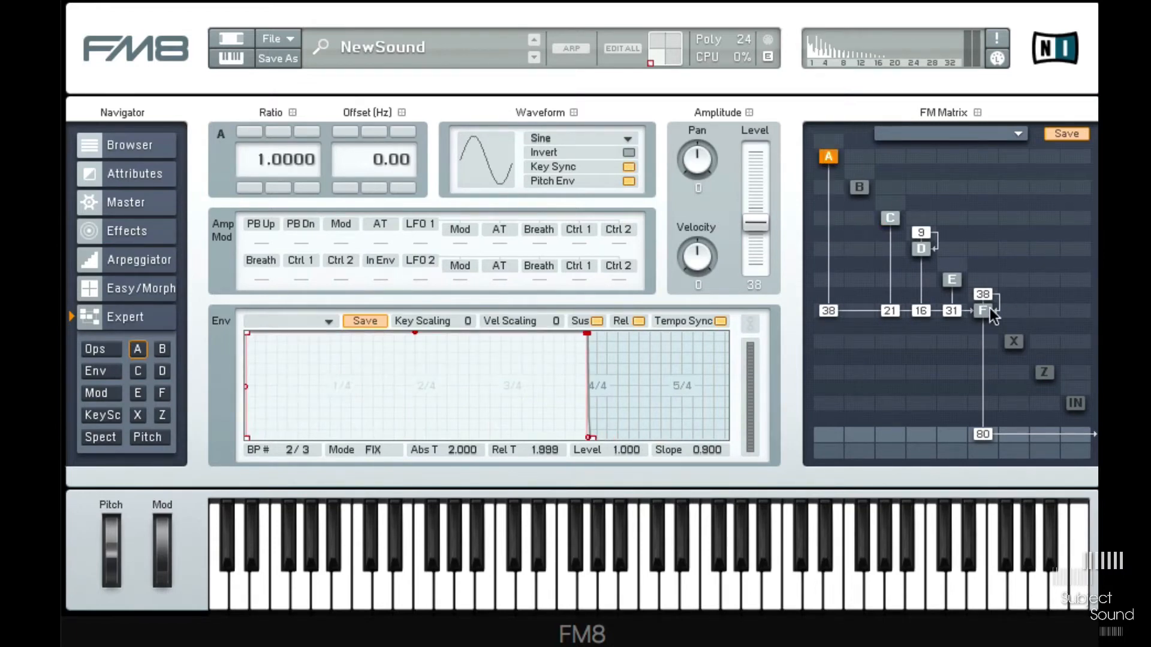
pyautogui.click(983, 311)
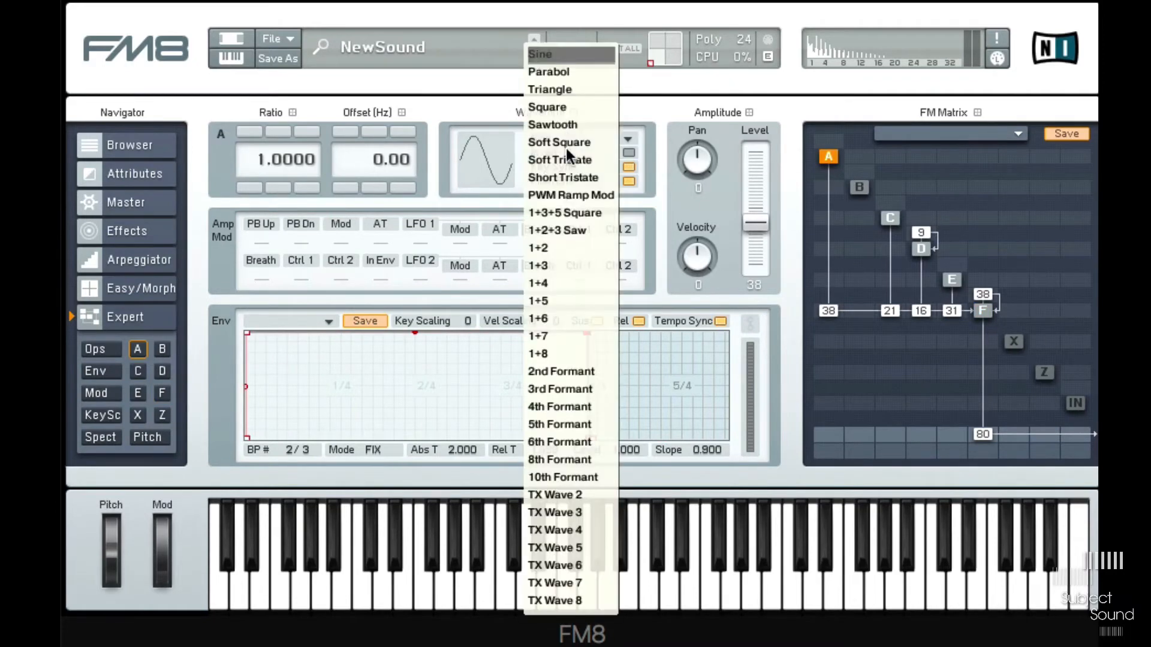
pyautogui.click(551, 123)
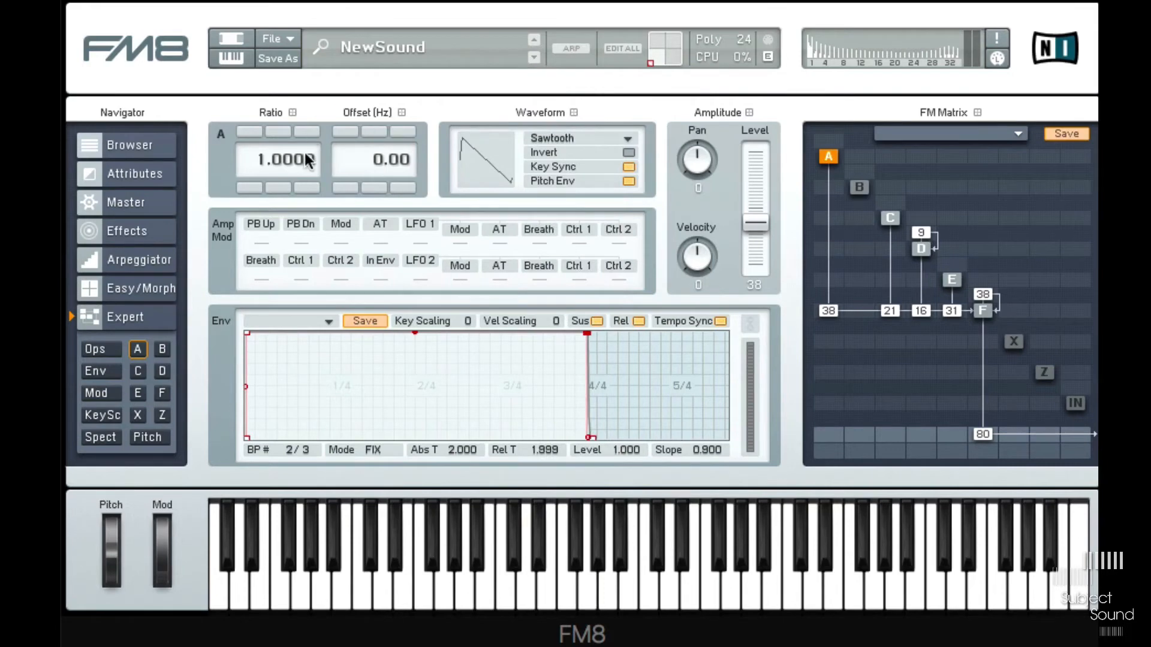
# - Adjust operator A's frequency ratio and curve the attack of its envelope
pyautogui.moveTo(277, 160); pyautogui.dragTo(277, 184)
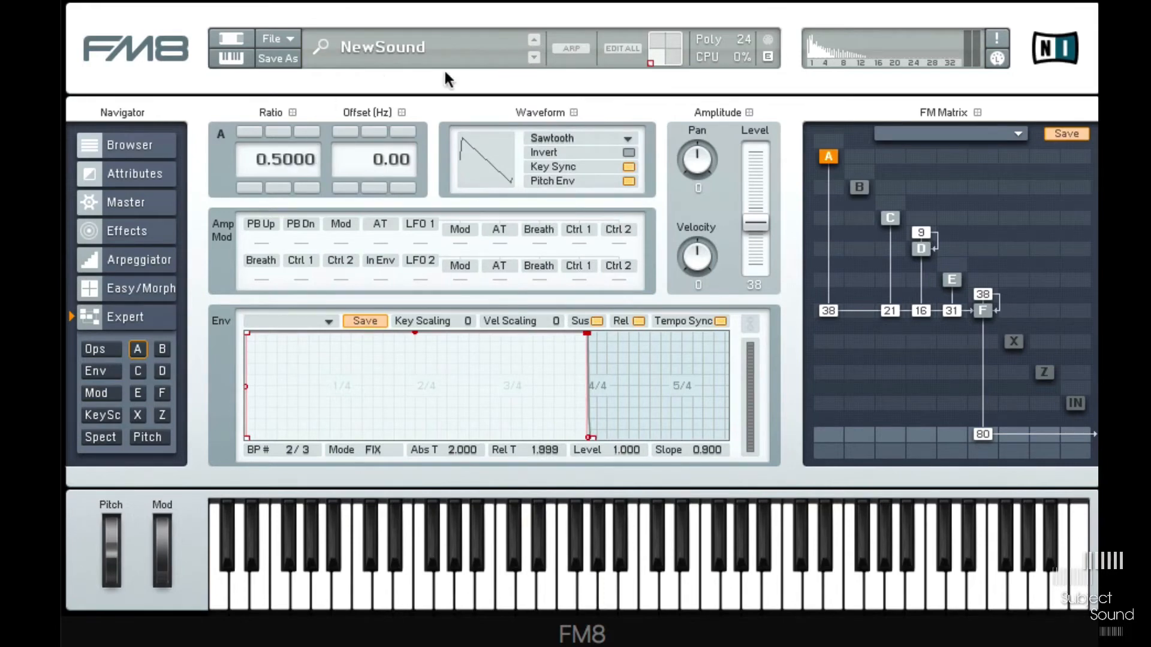
pyautogui.moveTo(391, 197)
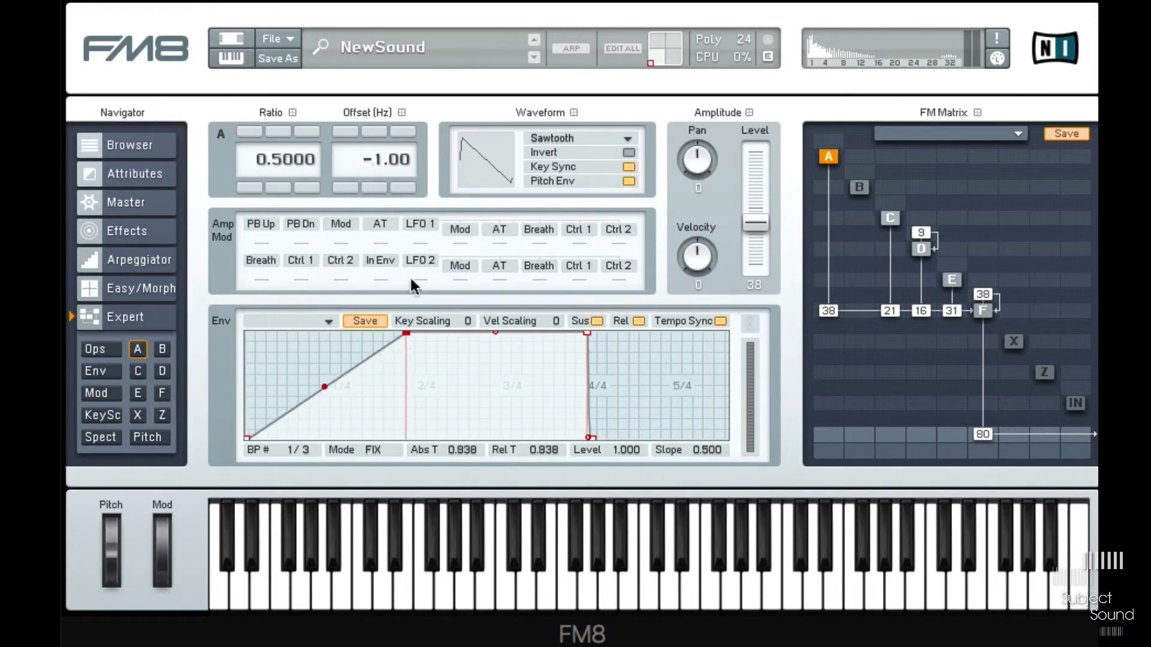
pyautogui.moveTo(324, 387); pyautogui.dragTo(330, 349)
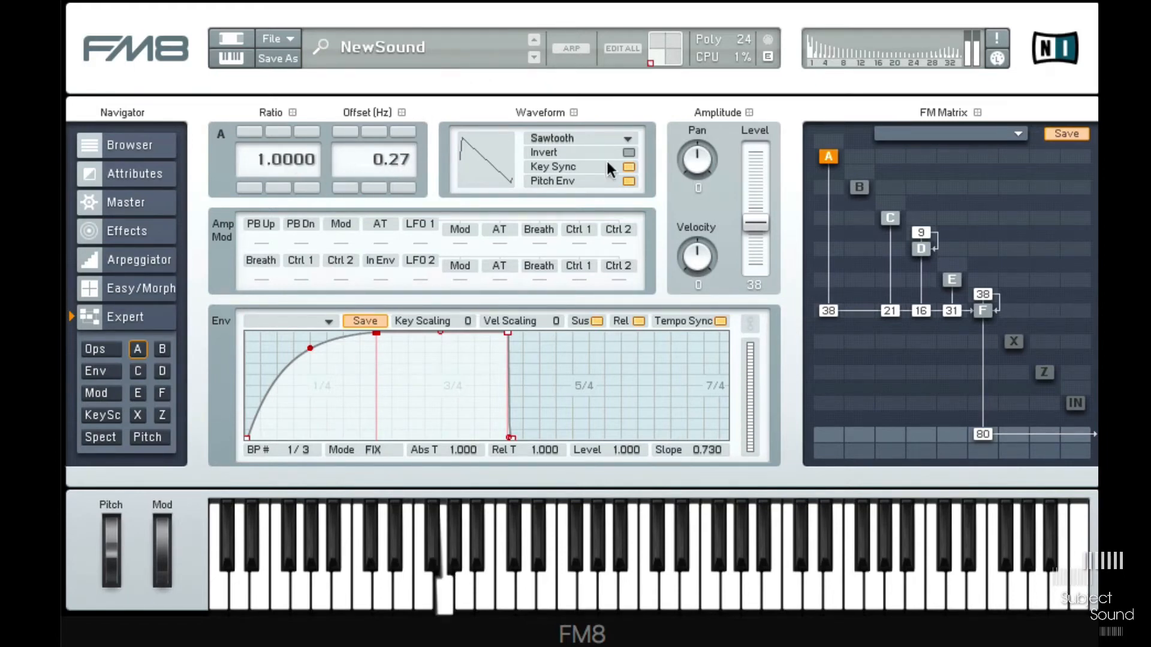
# - Give operator F's envelope a high sustain with a curved fall and a longer release
pyautogui.click(982, 310)
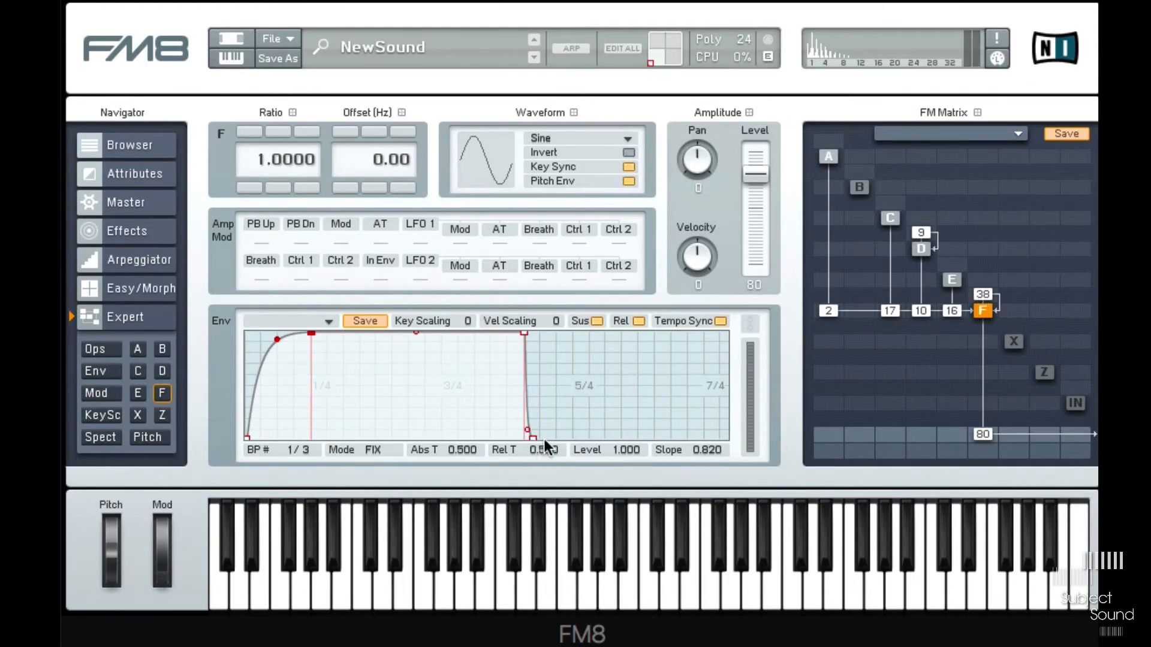
pyautogui.moveTo(526, 429); pyautogui.dragTo(547, 429)
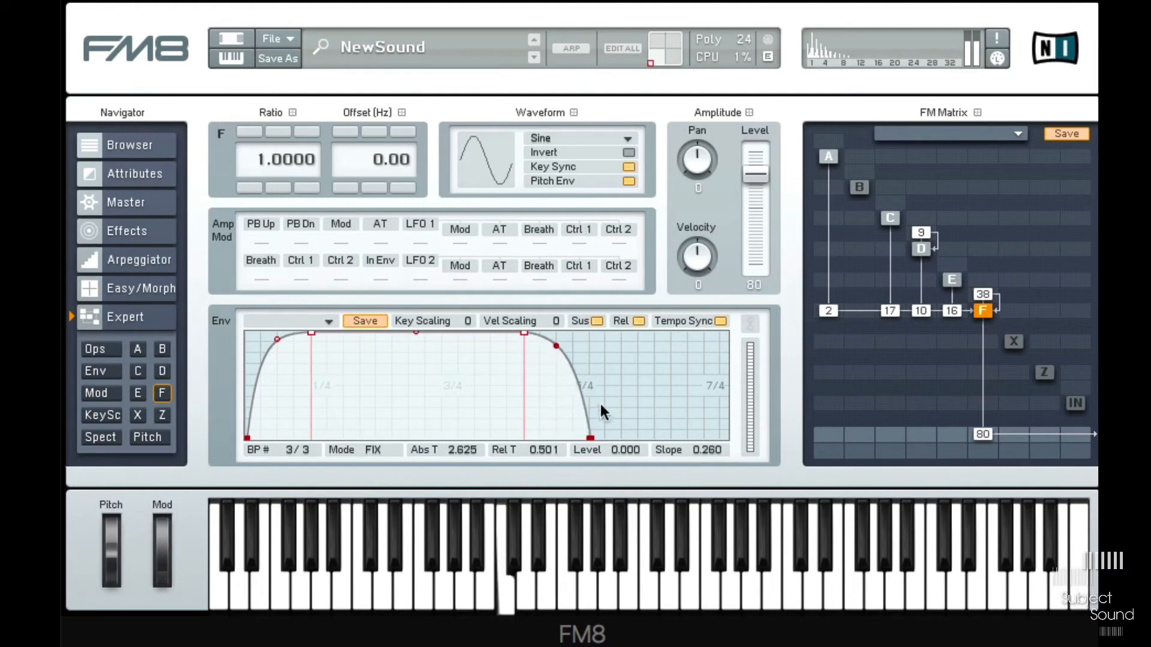
pyautogui.moveTo(555, 345); pyautogui.dragTo(602, 433)
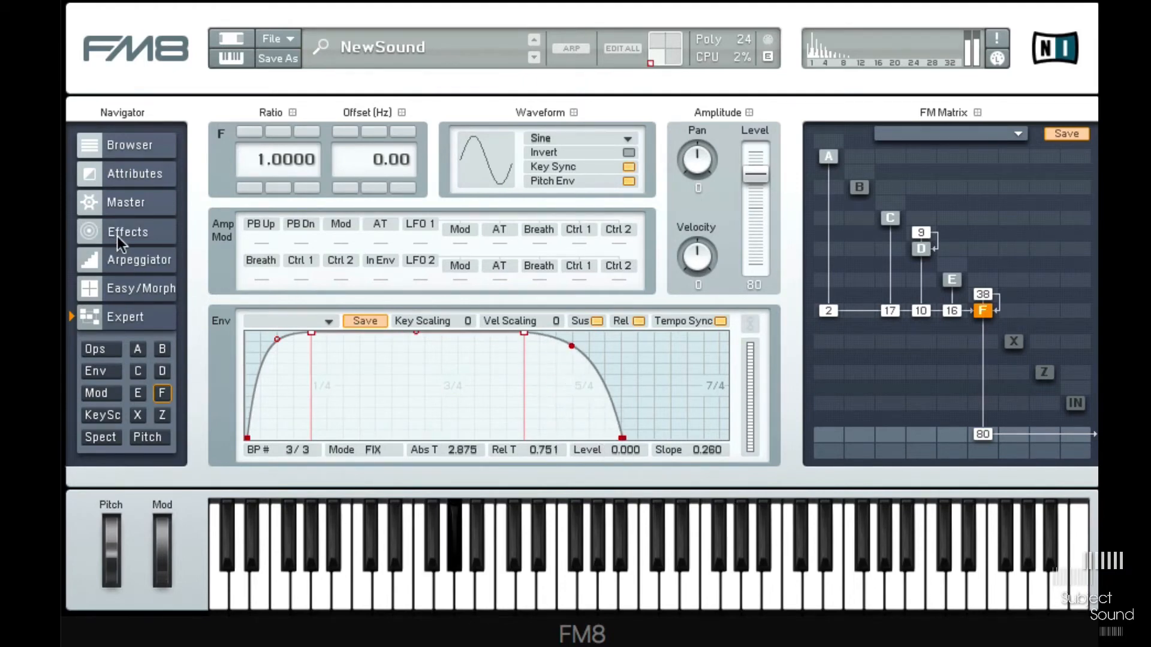
# - On the Master page set unison to 5 voices, detune 45 and pan spread 99
pyautogui.click(126, 201)
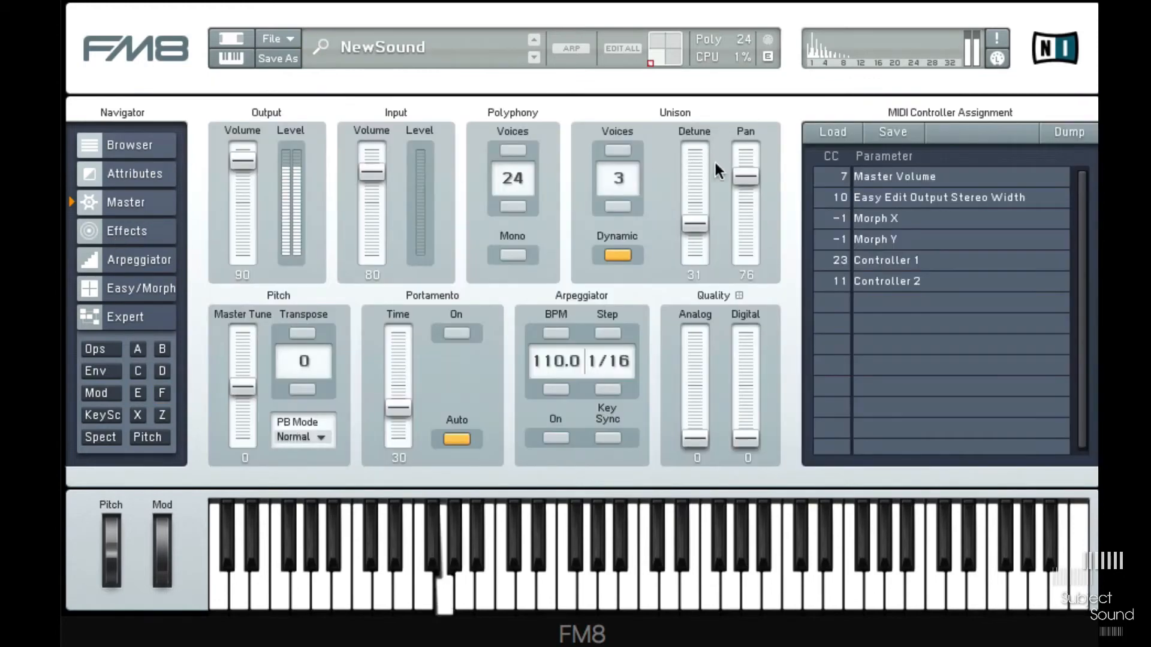
pyautogui.click(617, 151)
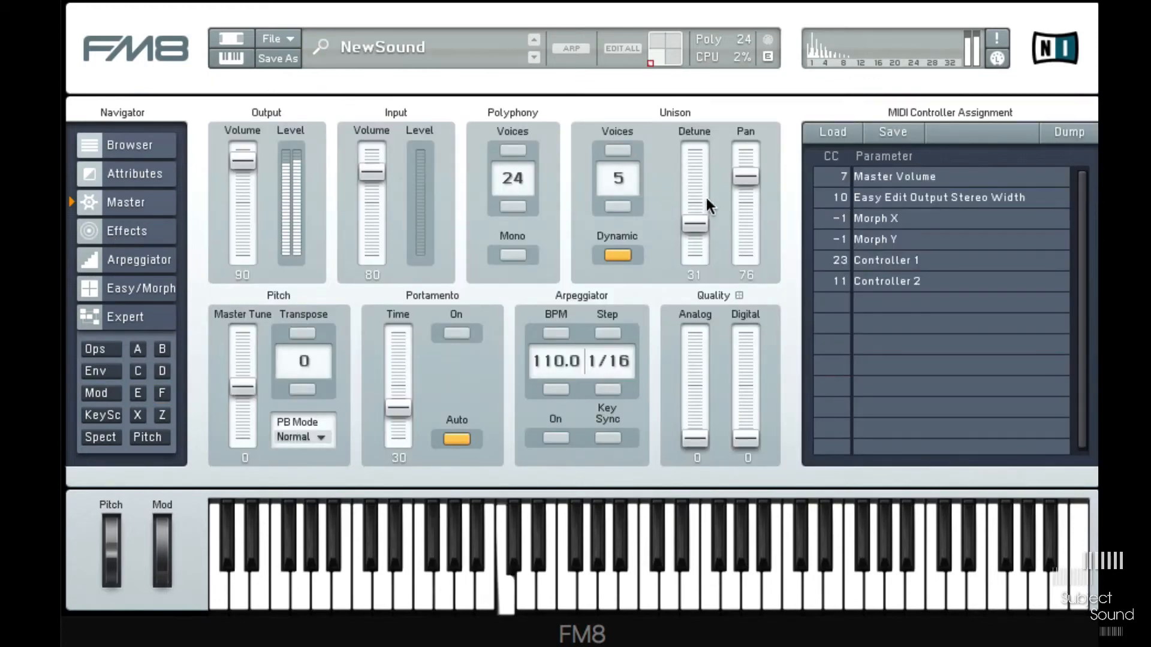
pyautogui.moveTo(694, 224); pyautogui.dragTo(694, 214)
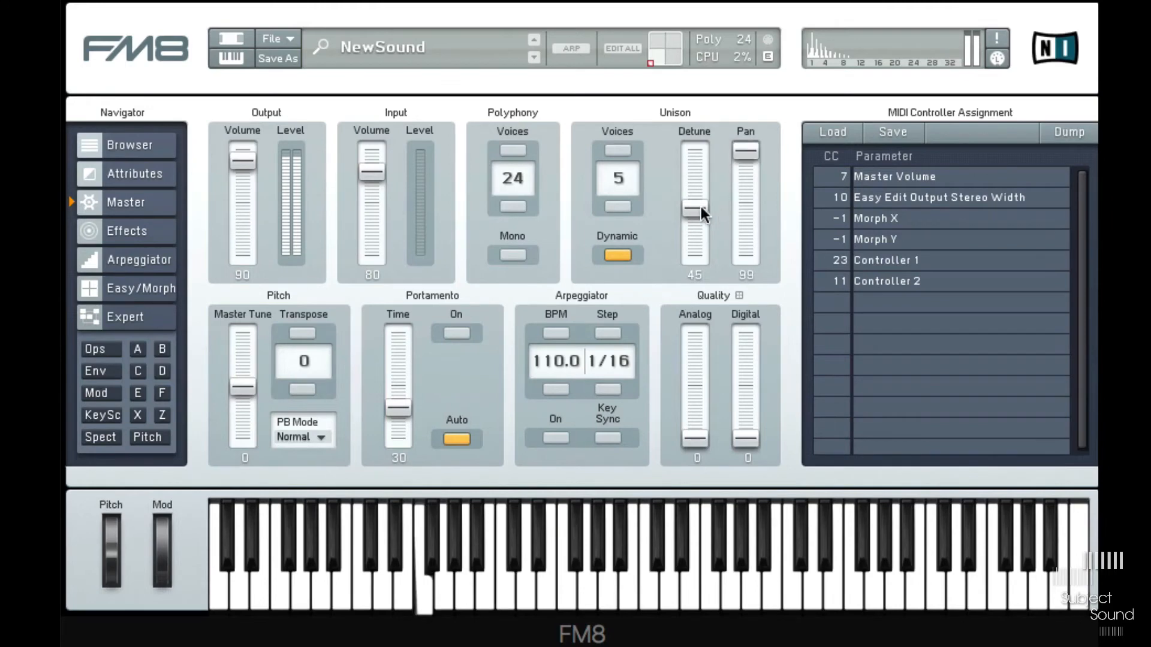
pyautogui.moveTo(694, 213); pyautogui.dragTo(694, 200)
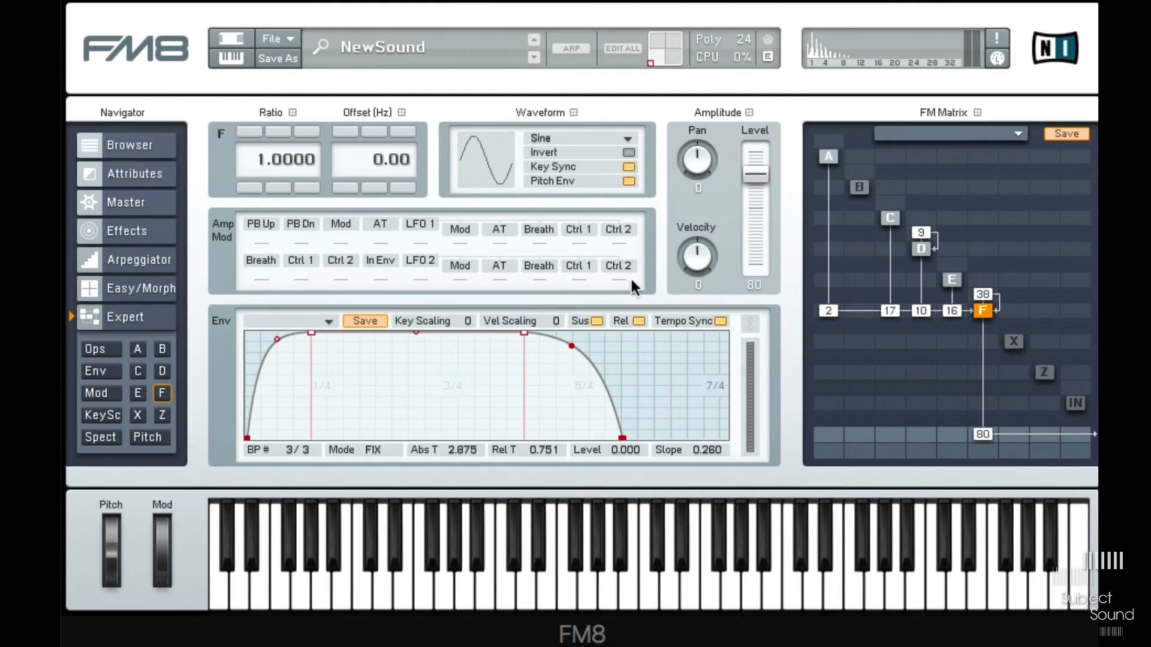
pyautogui.moveTo(540, 447)
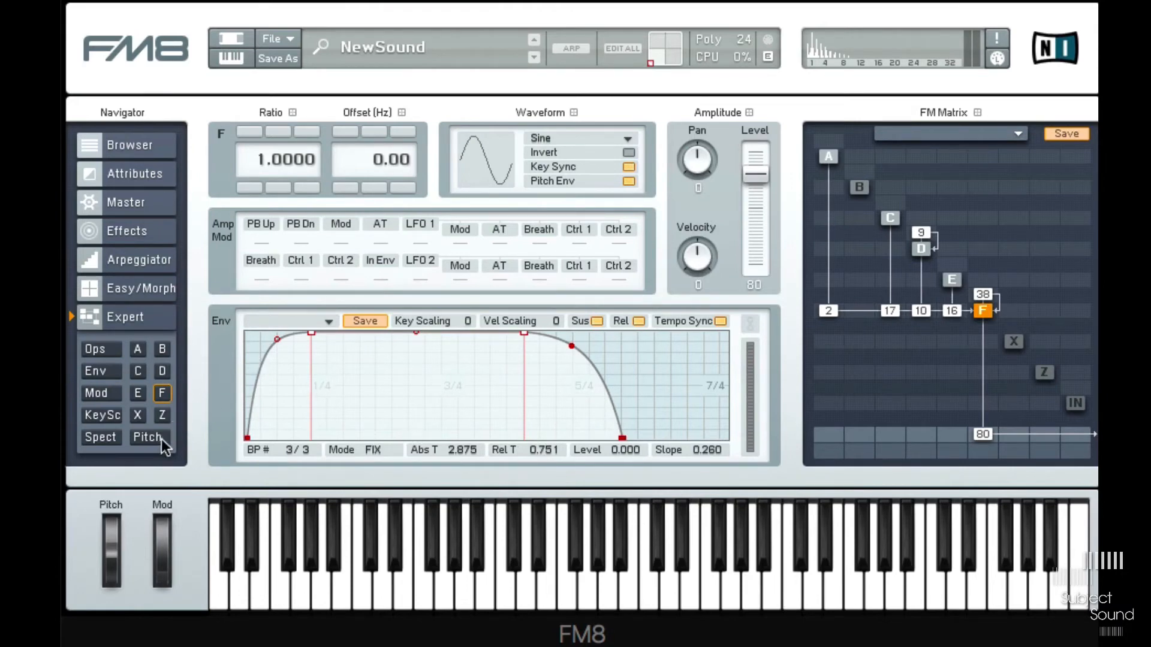
pyautogui.moveTo(156, 440)
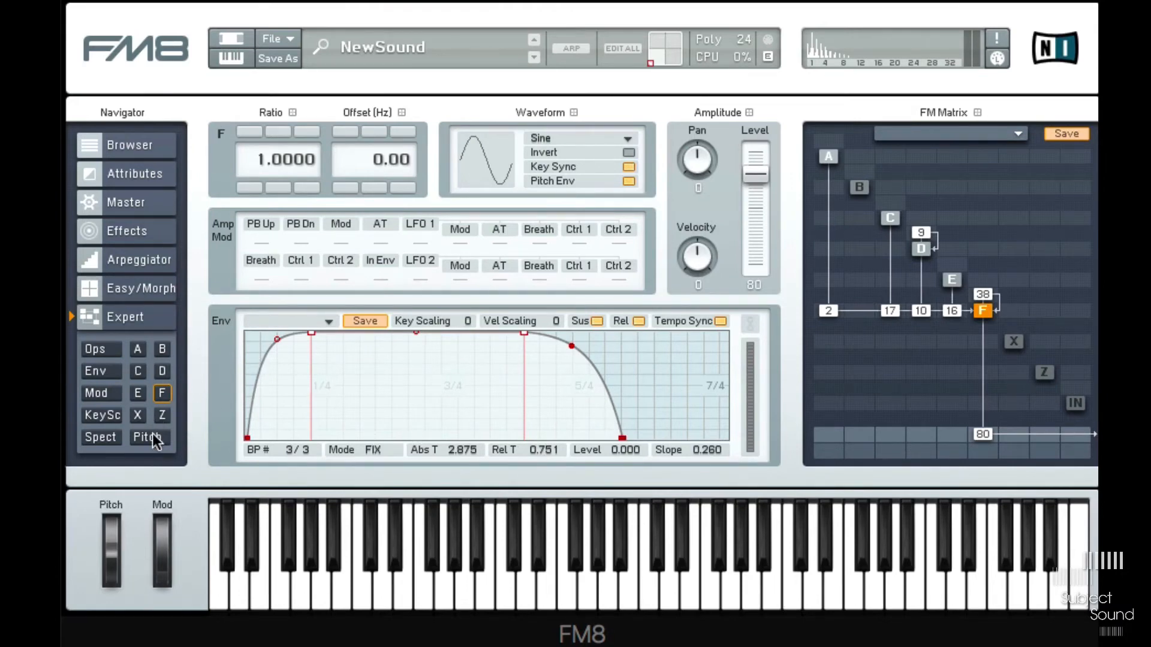
# - Shape the pitch envelope into a quick rise, dip and hold, with amount 29
pyautogui.click(147, 438)
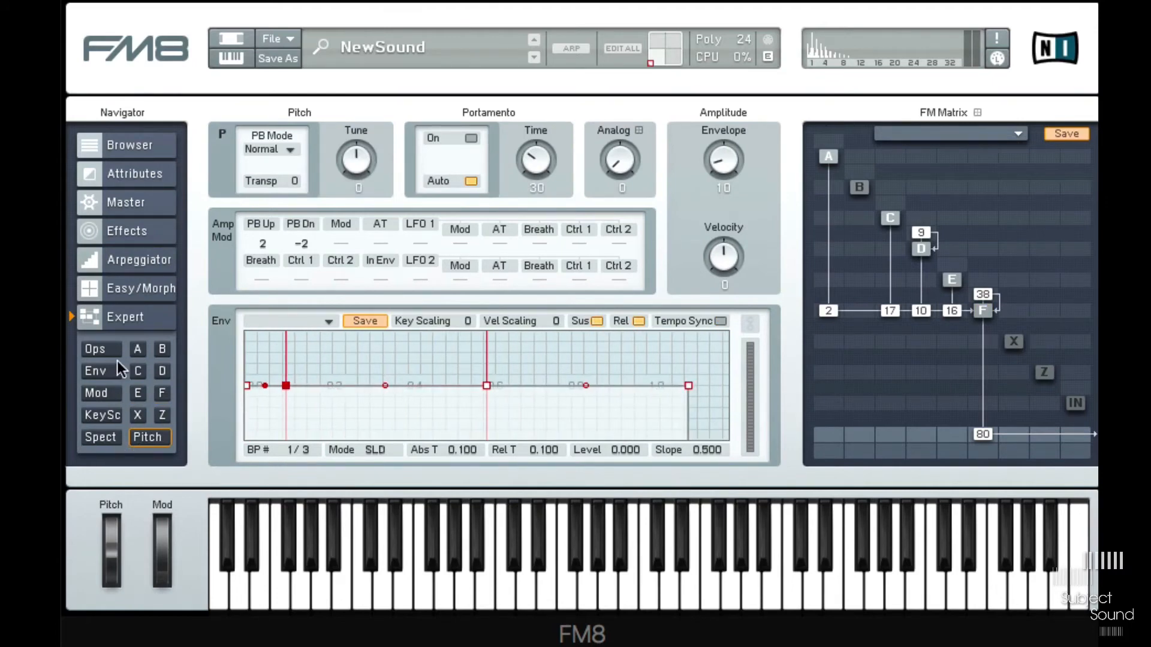
pyautogui.moveTo(954, 290)
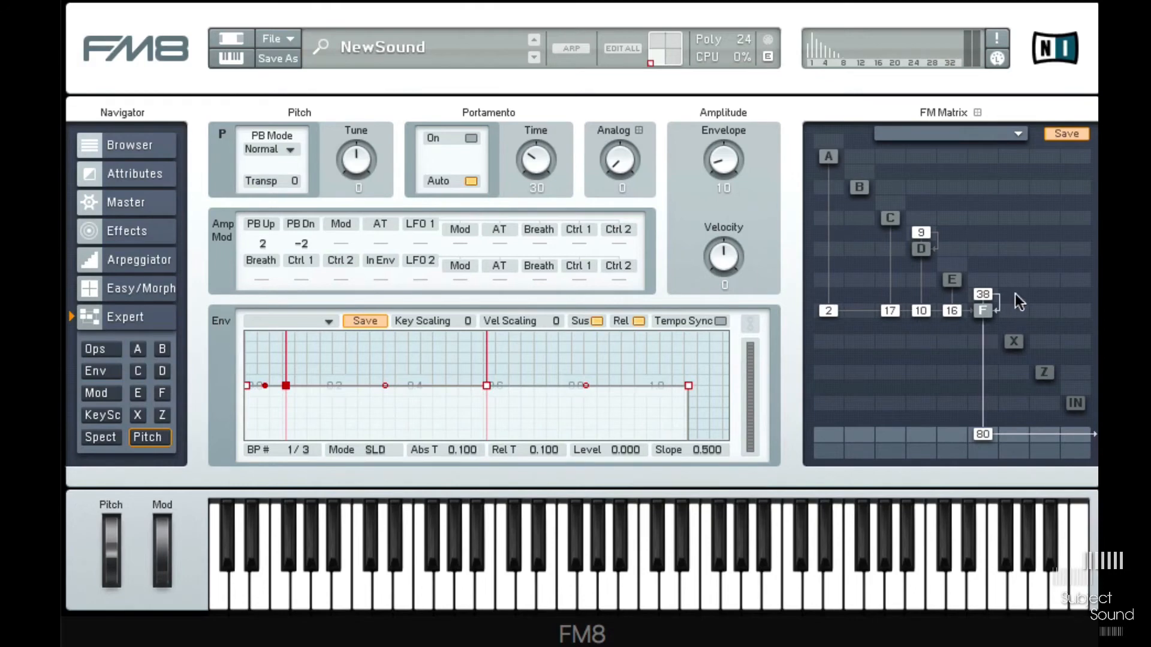
pyautogui.moveTo(737, 165)
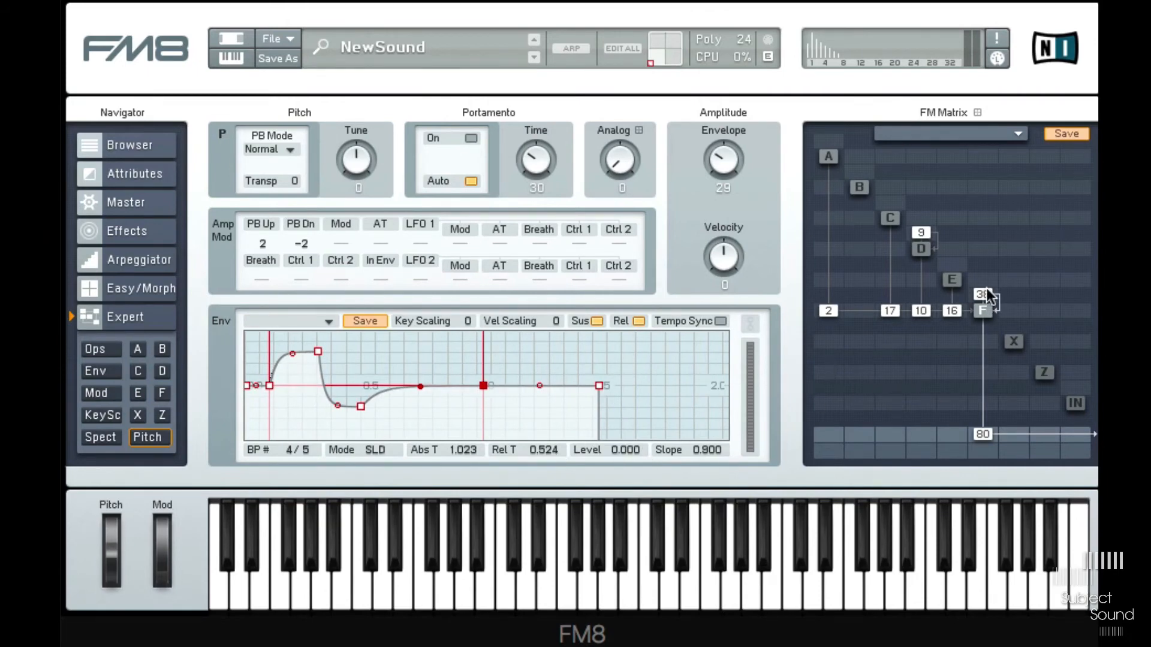
pyautogui.click(95, 349)
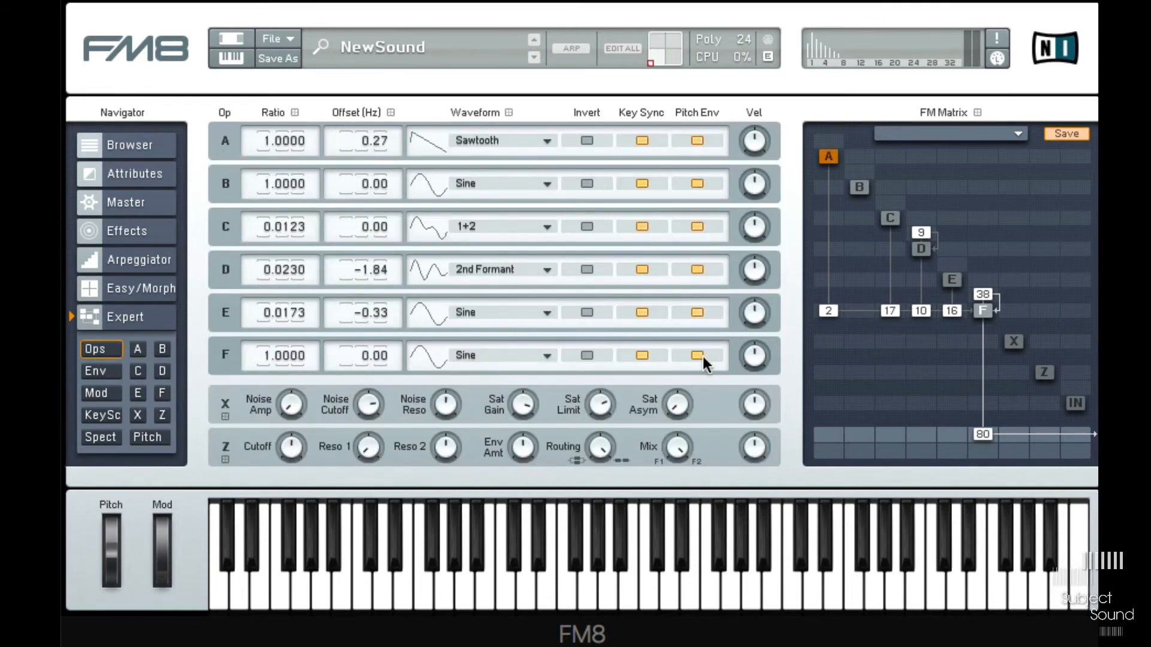
# - Show operator A's page with its sawtooth waveform and 0.27 Hz offset
pyautogui.click(696, 355)
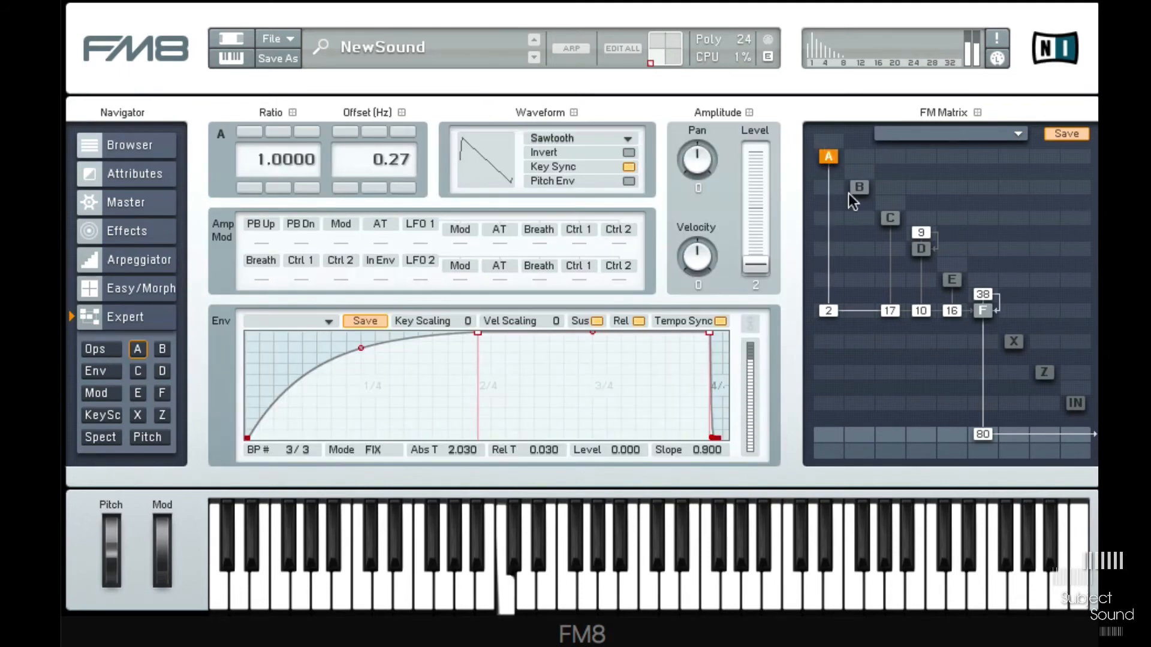
# - Route operators C, D, E, F into A and A to output, lowering the pitch envelope amount to 32
pyautogui.click(146, 437)
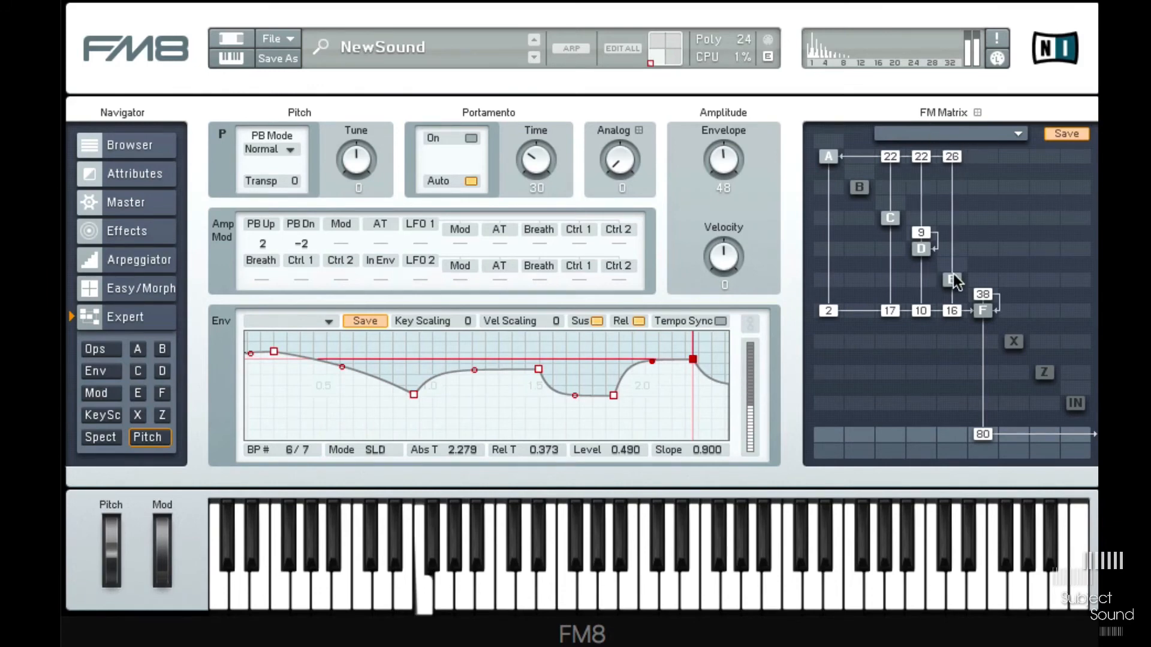
pyautogui.click(951, 279)
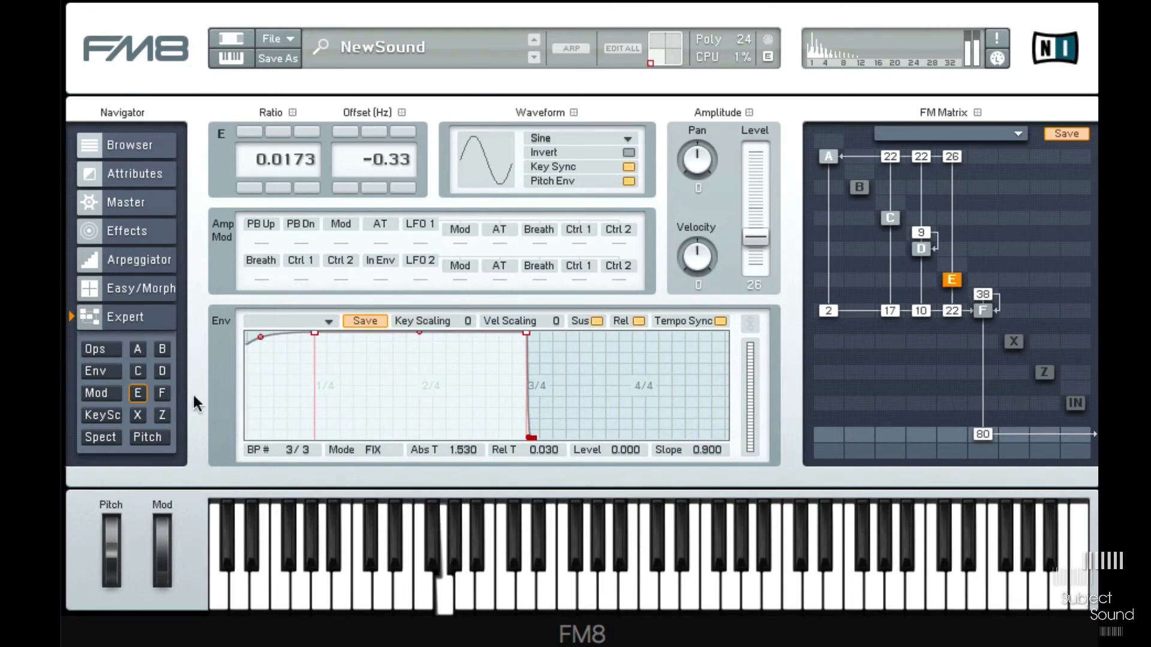
pyautogui.click(146, 436)
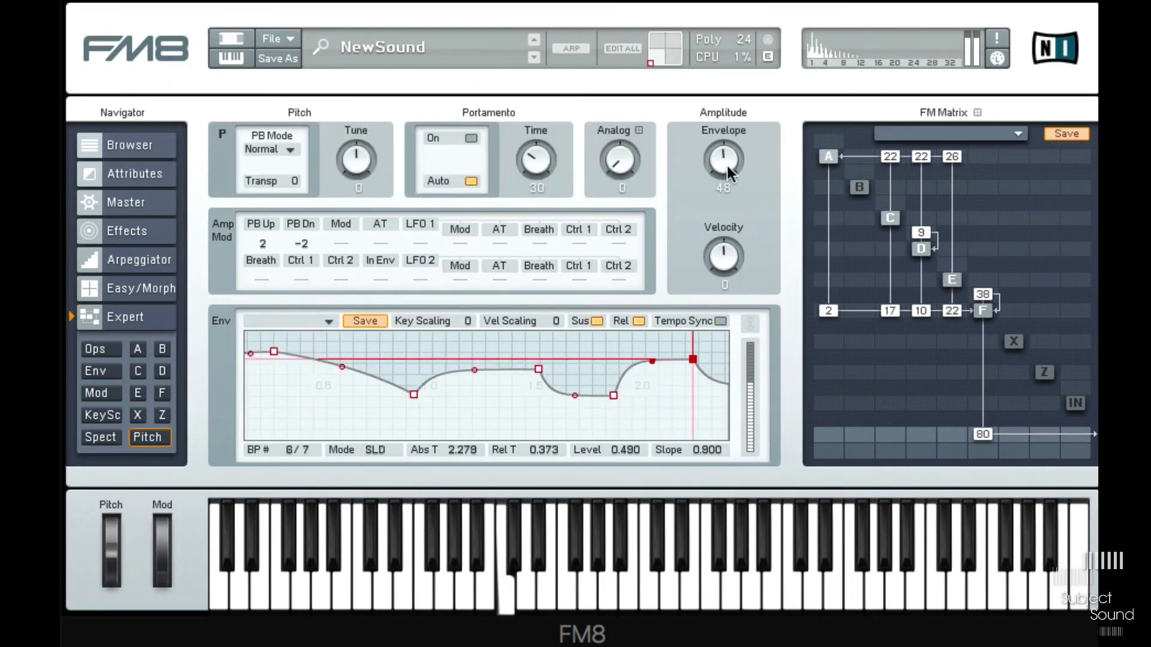
pyautogui.moveTo(723, 160); pyautogui.dragTo(723, 180)
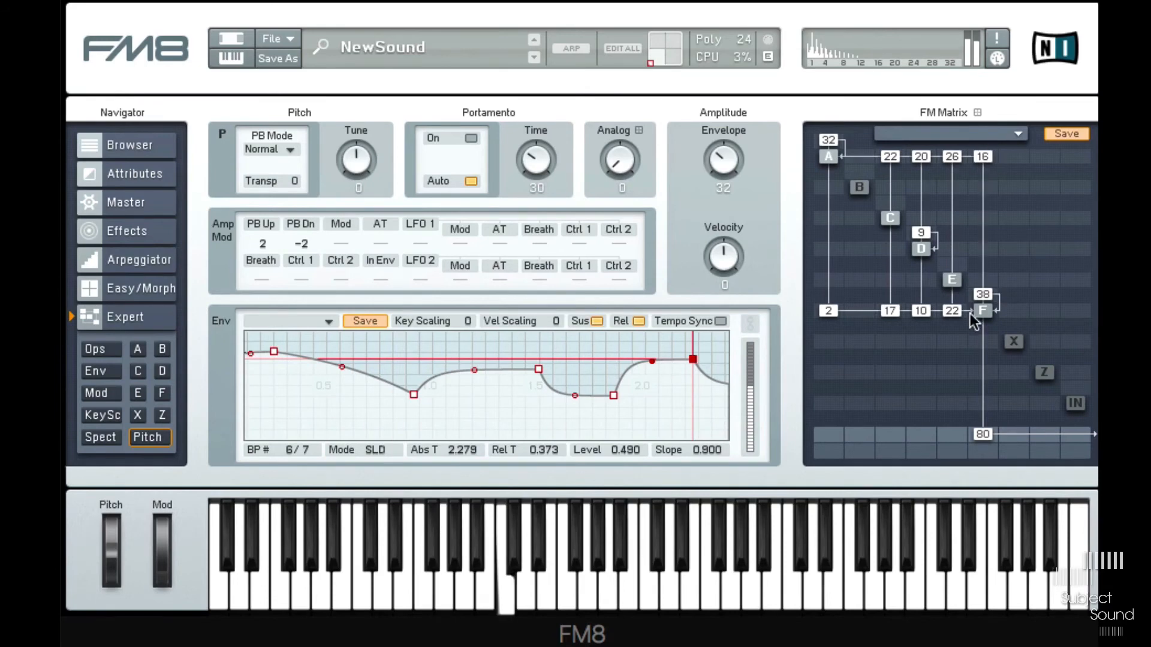
# - Set operator A's ratio to 0.5000 with output level 64
pyautogui.click(982, 310)
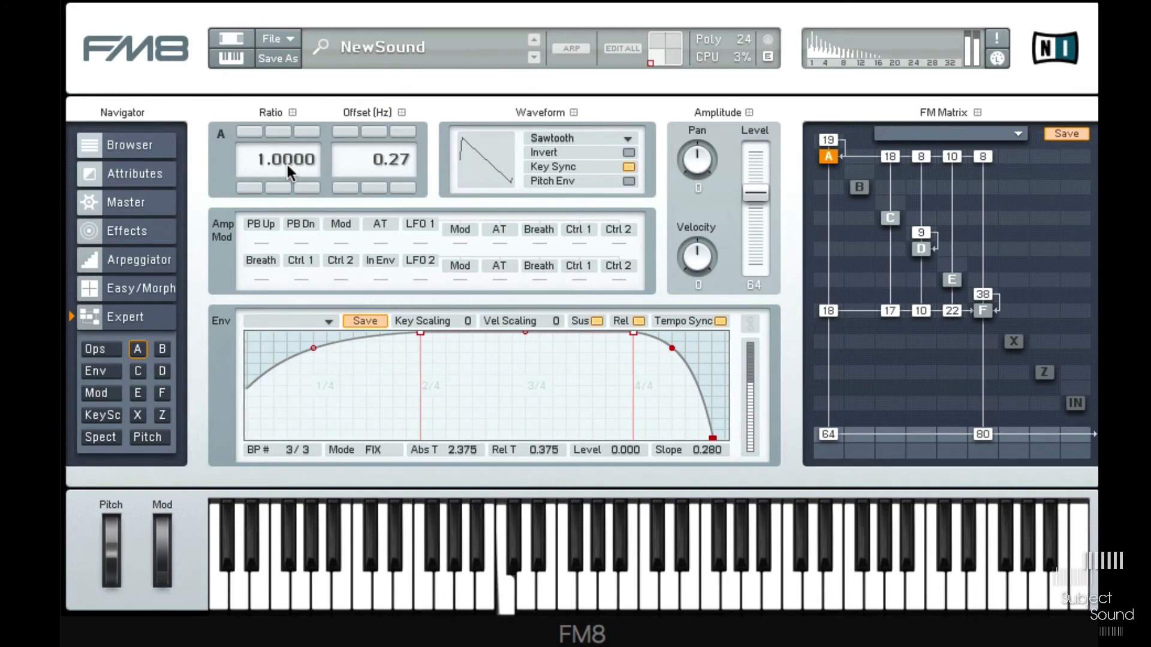
pyautogui.moveTo(286, 160); pyautogui.dragTo(285, 191)
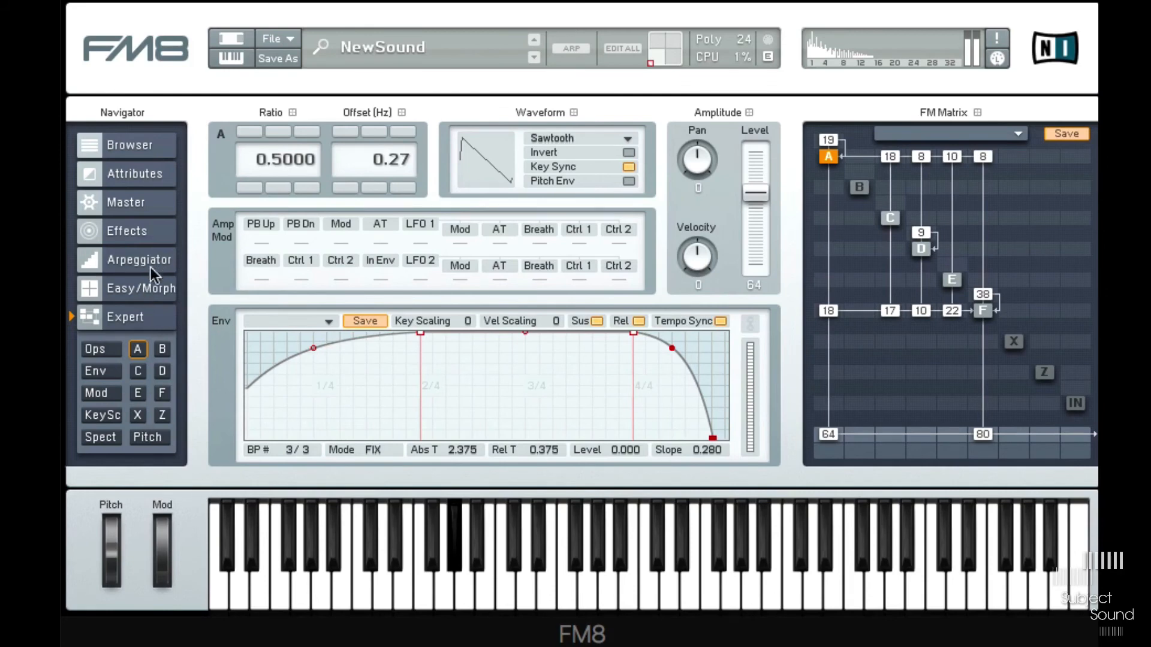
pyautogui.moveTo(403, 346)
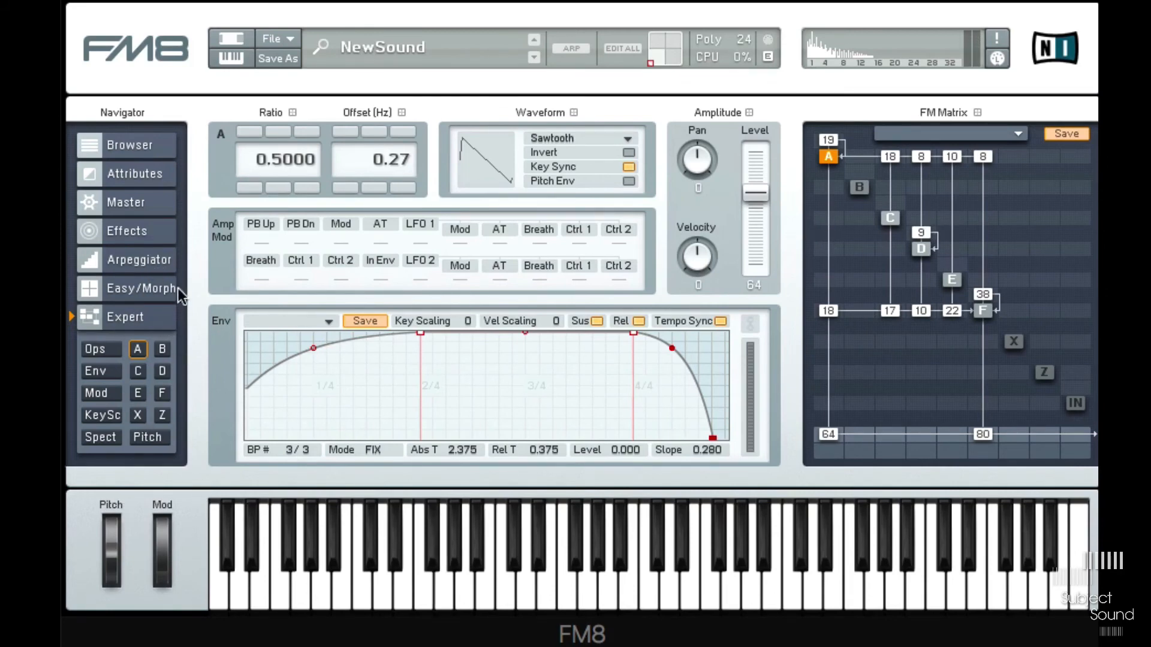
pyautogui.click(139, 288)
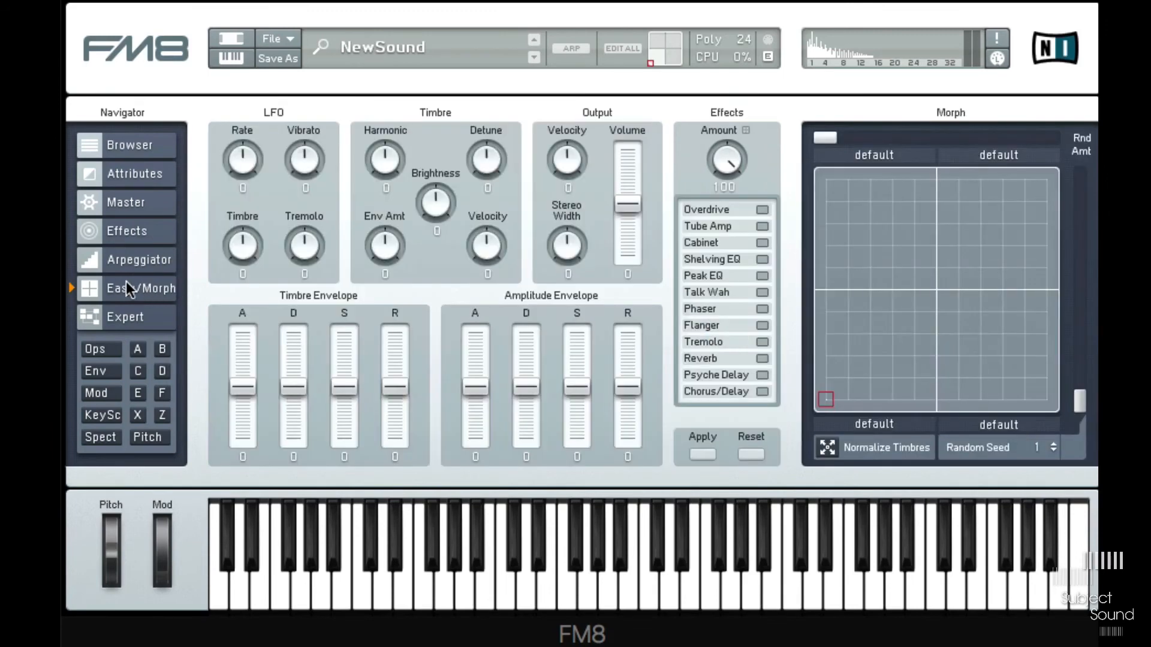
pyautogui.moveTo(141, 260)
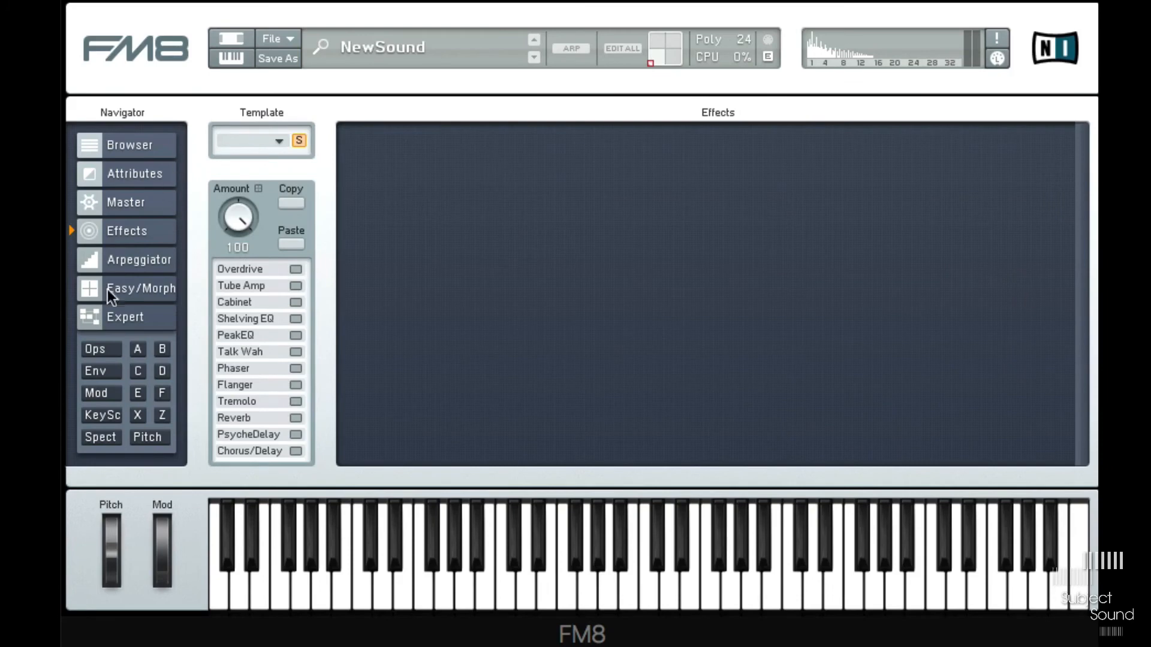
# - Switch on Chorus/Delay, PsycheDelay and Reverb, with PsycheDelay dry/wet at 58
pyautogui.click(295, 450)
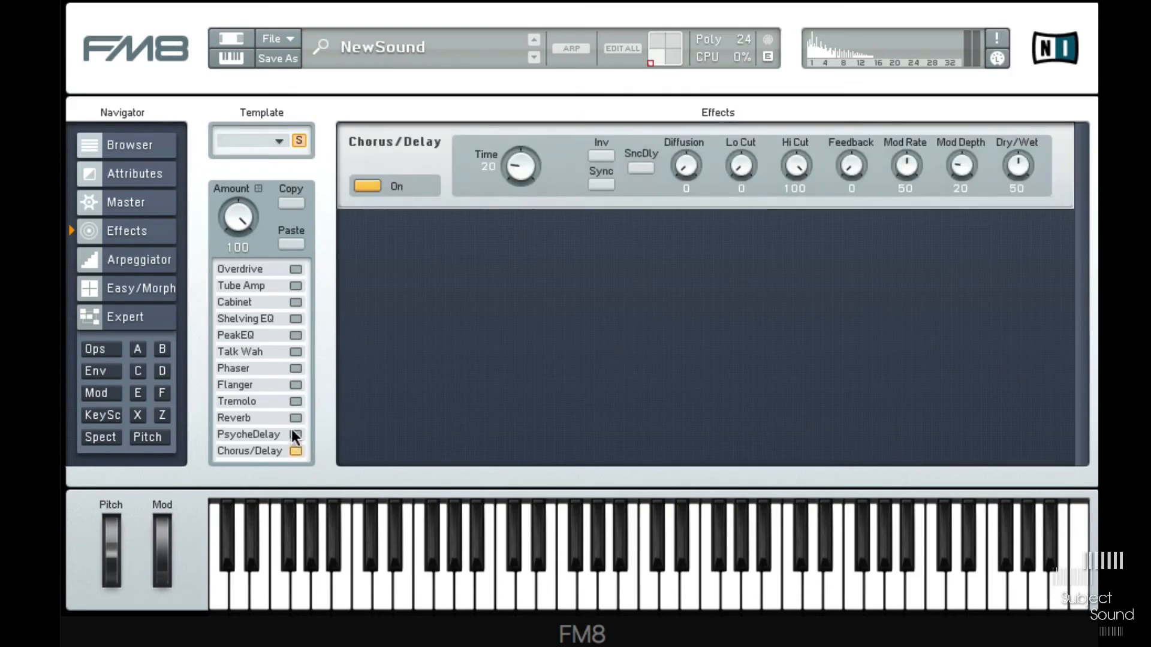
pyautogui.click(297, 434)
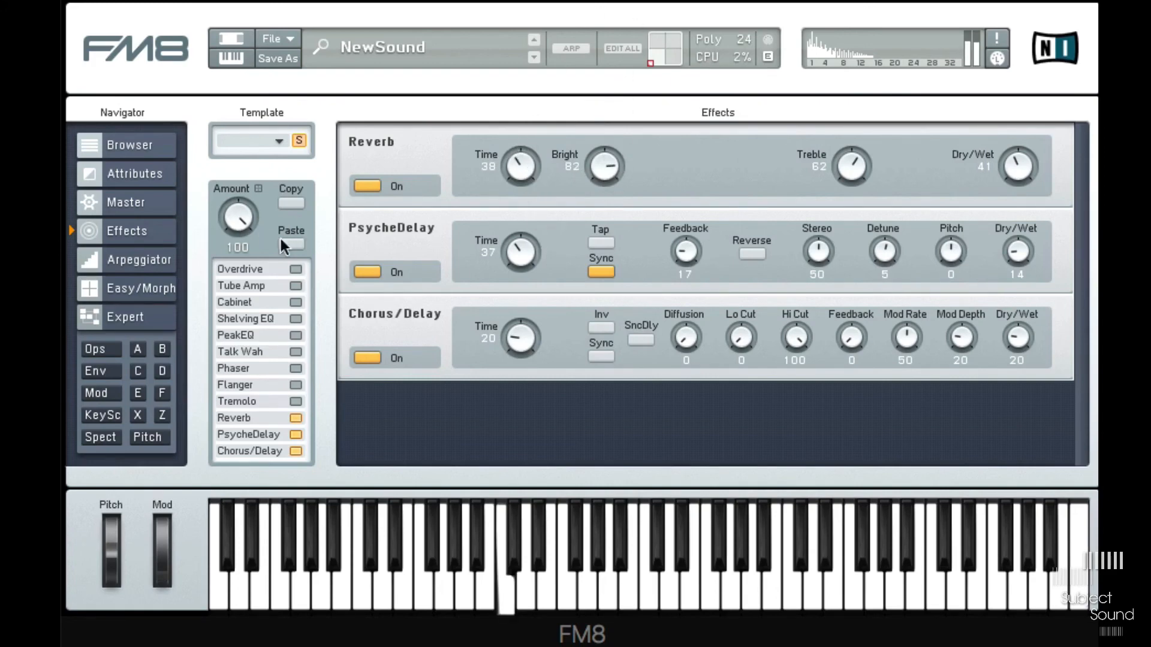
pyautogui.moveTo(1016, 253); pyautogui.dragTo(1017, 235)
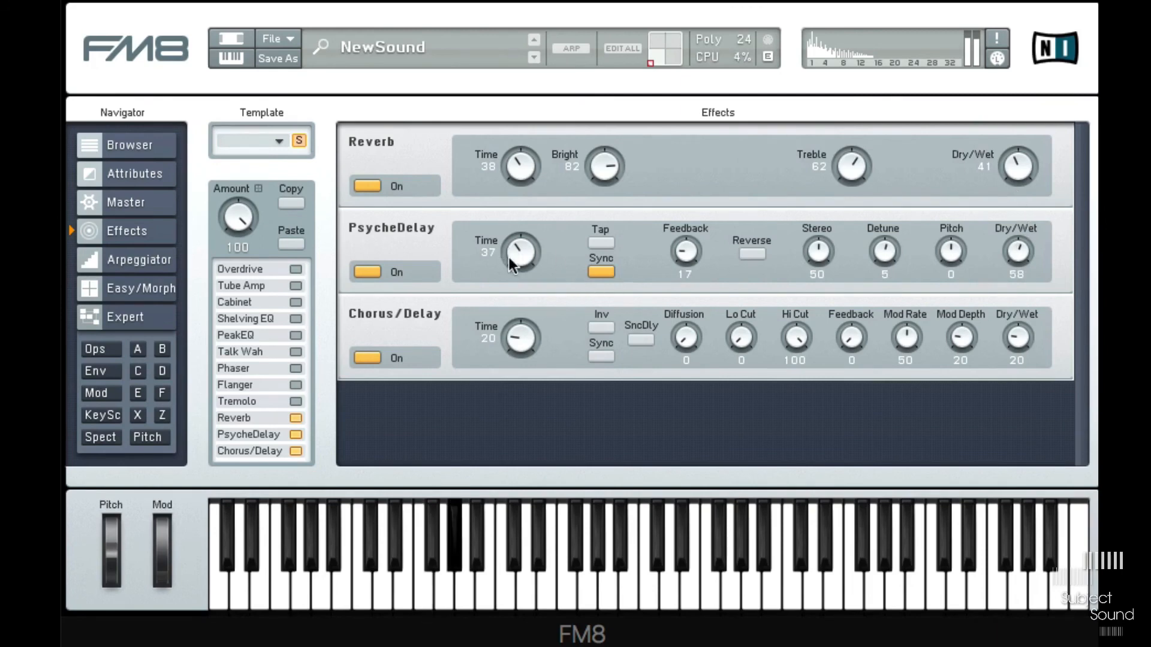
# - Make PsycheDelay play reversed at pitch 12
pyautogui.click(750, 253)
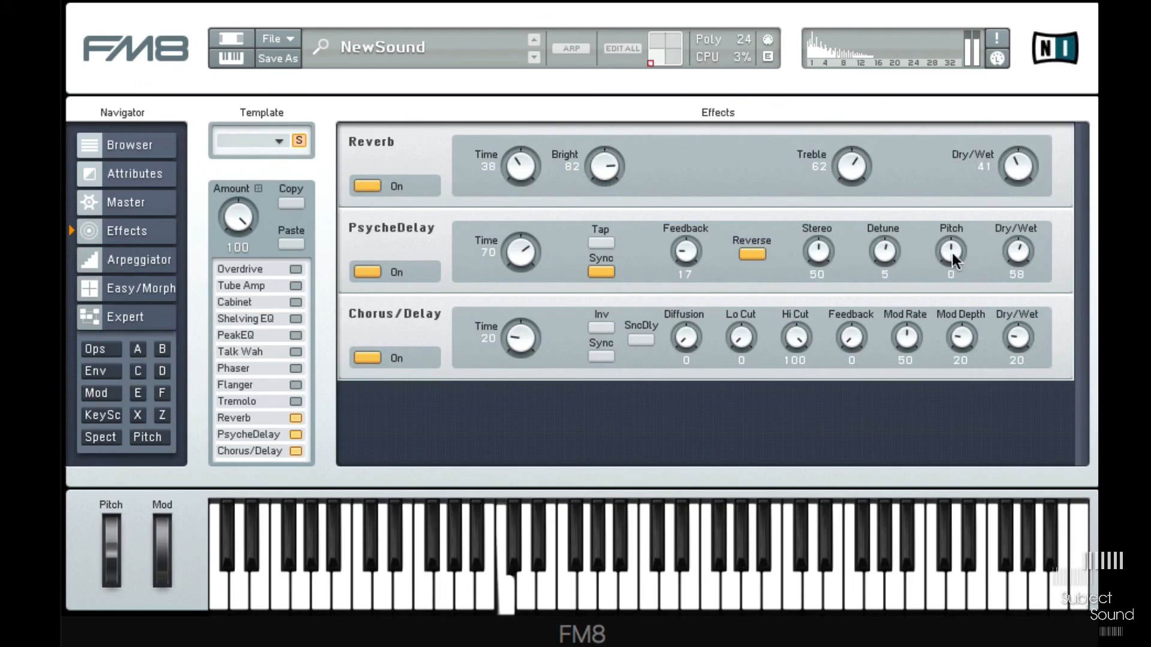
pyautogui.moveTo(949, 253); pyautogui.dragTo(950, 235)
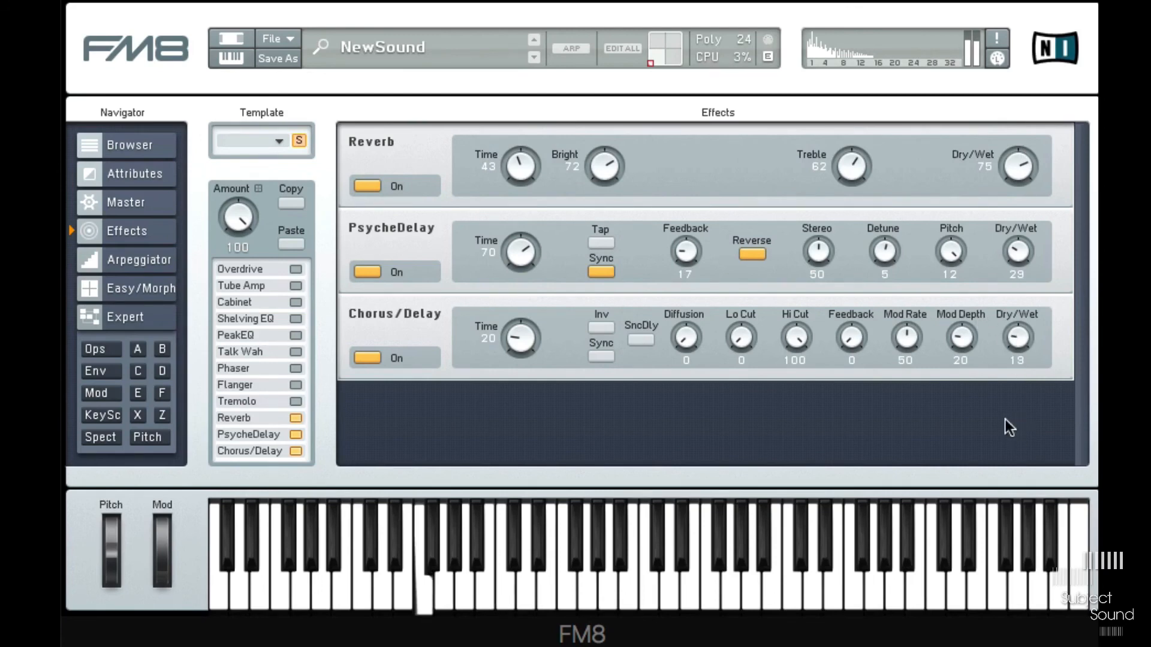
pyautogui.click(147, 436)
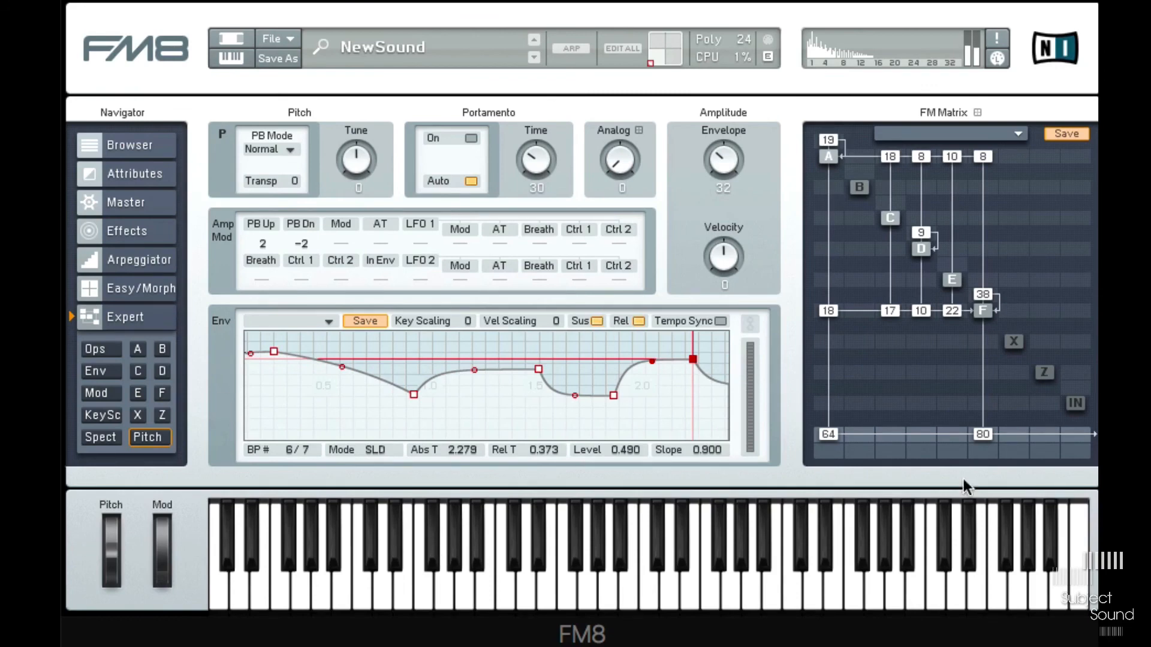
pyautogui.moveTo(741, 208)
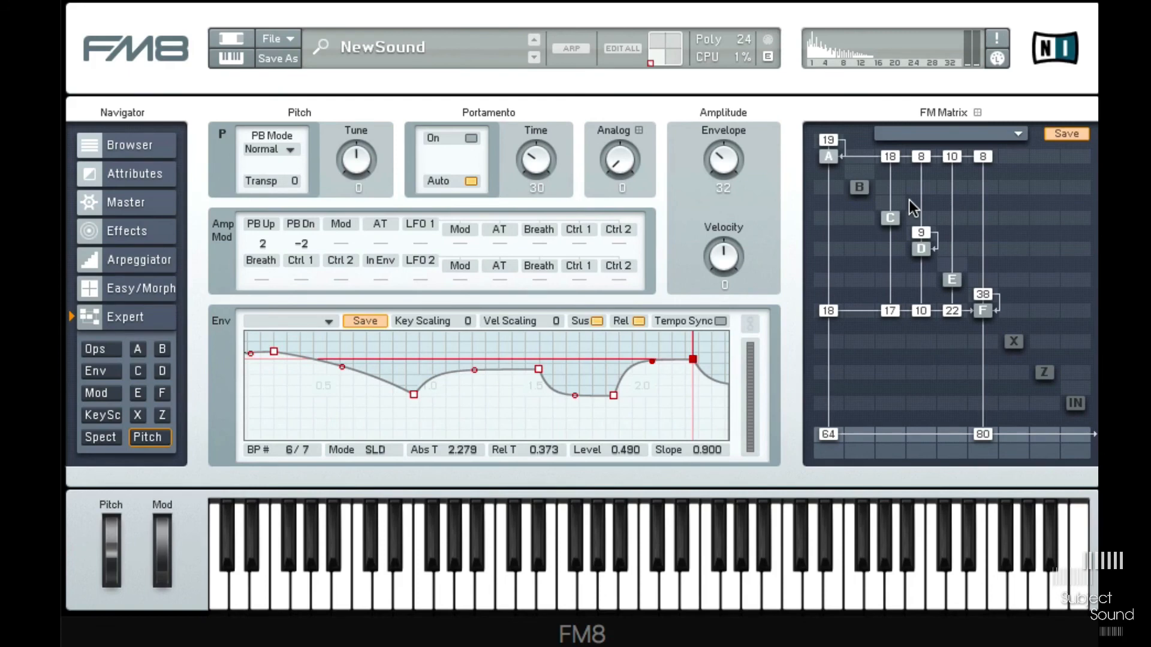
pyautogui.moveTo(899, 322)
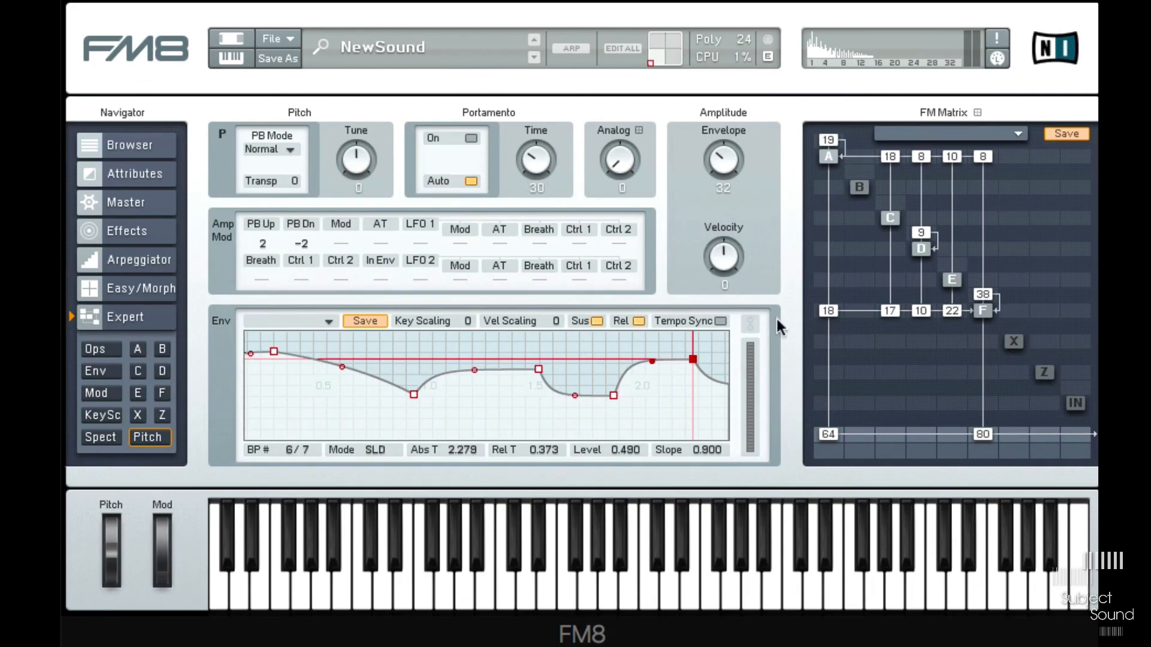
pyautogui.moveTo(996, 373)
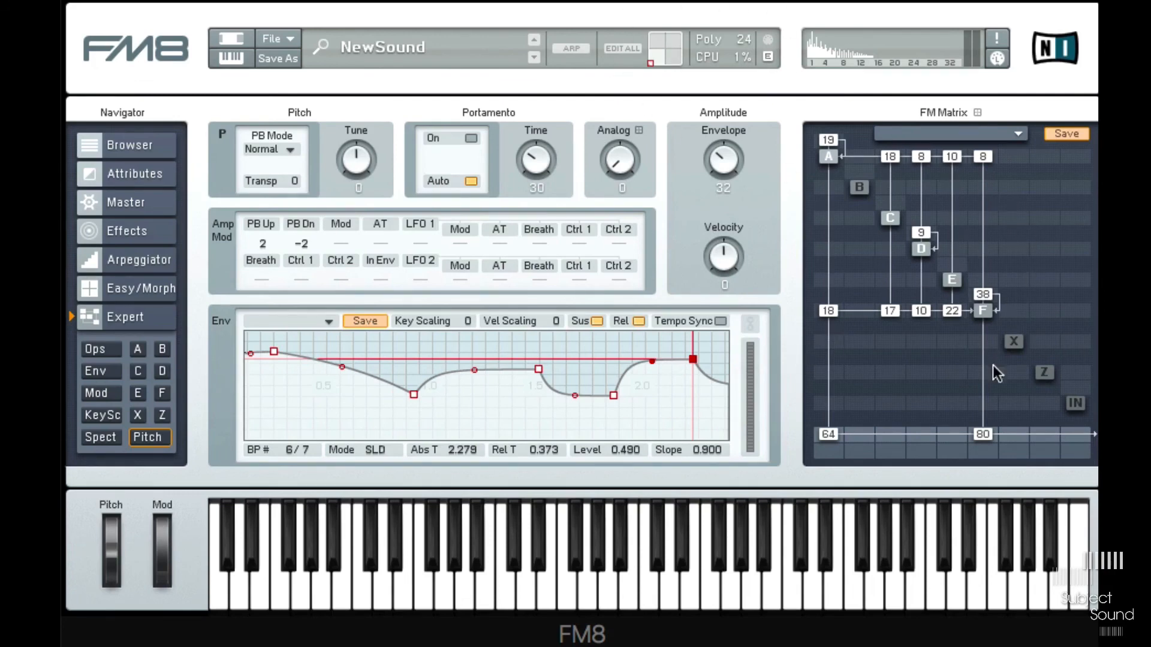
pyautogui.moveTo(902, 301)
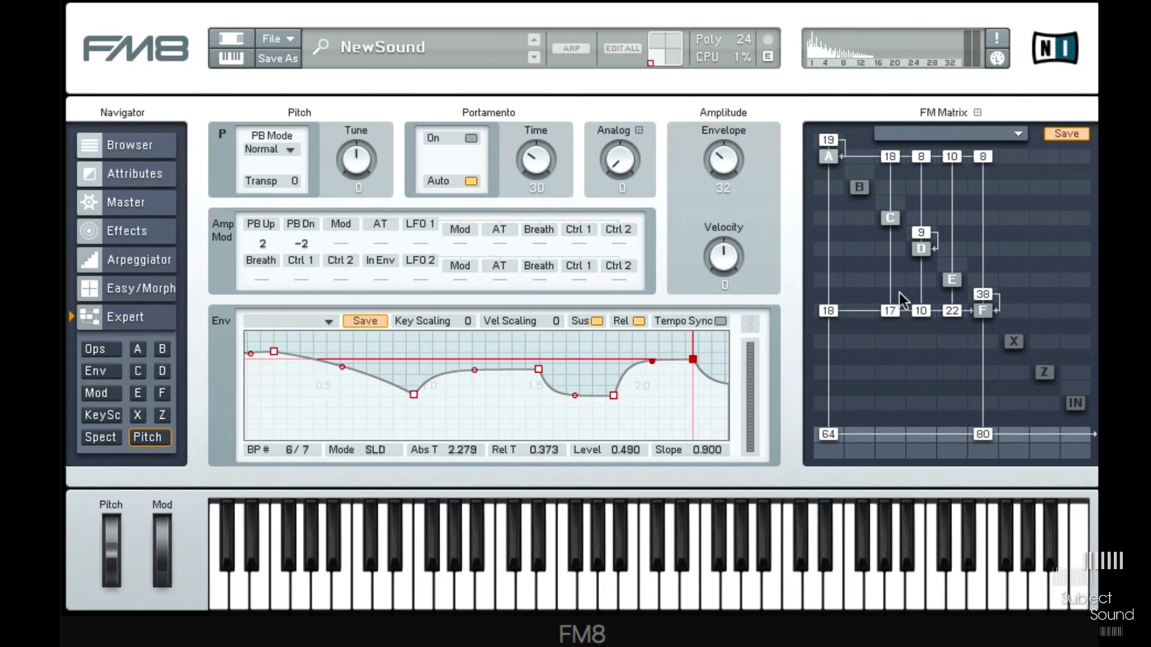